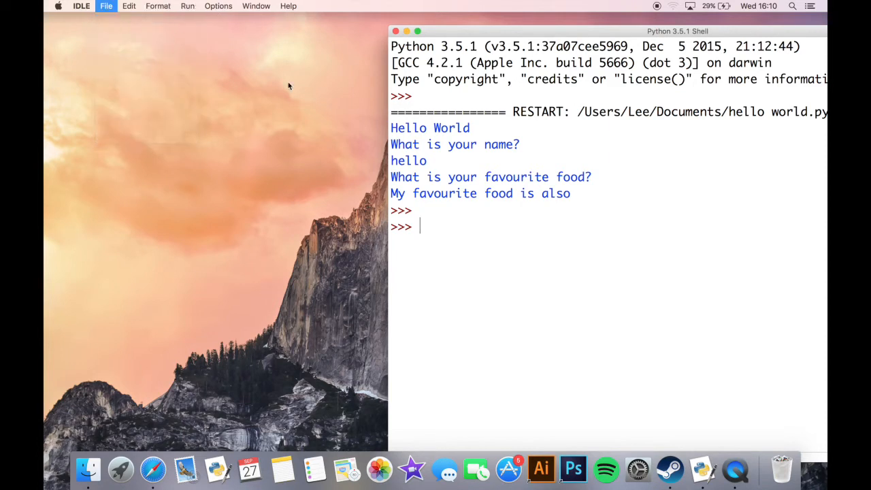
# Start a new script whose first line is name = input("what is your name?")
pyautogui.click(106, 5)
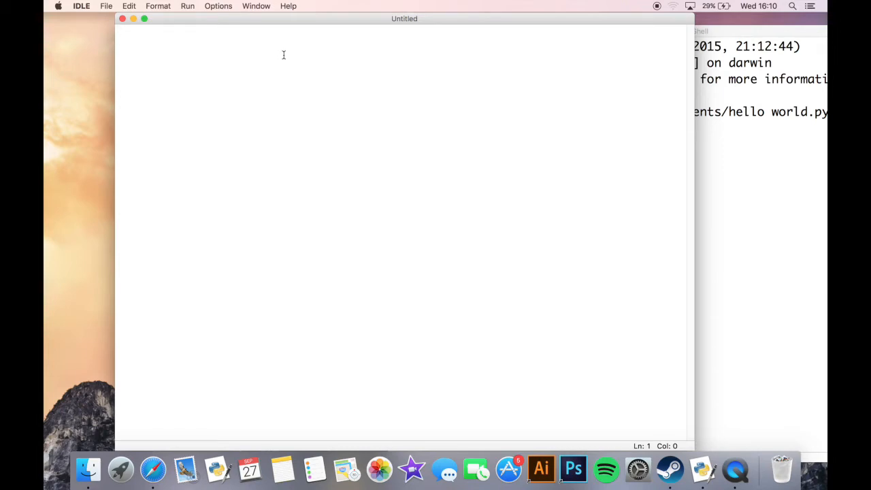
pyautogui.write('name =')
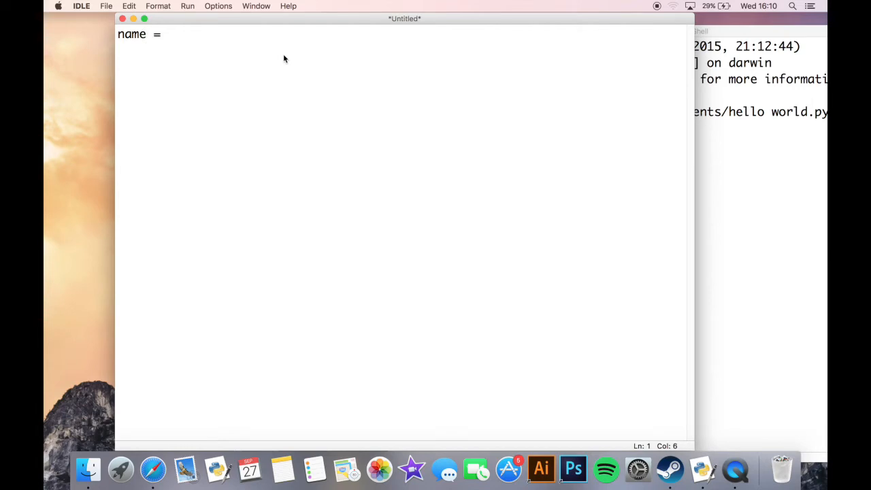
pyautogui.write('input(')
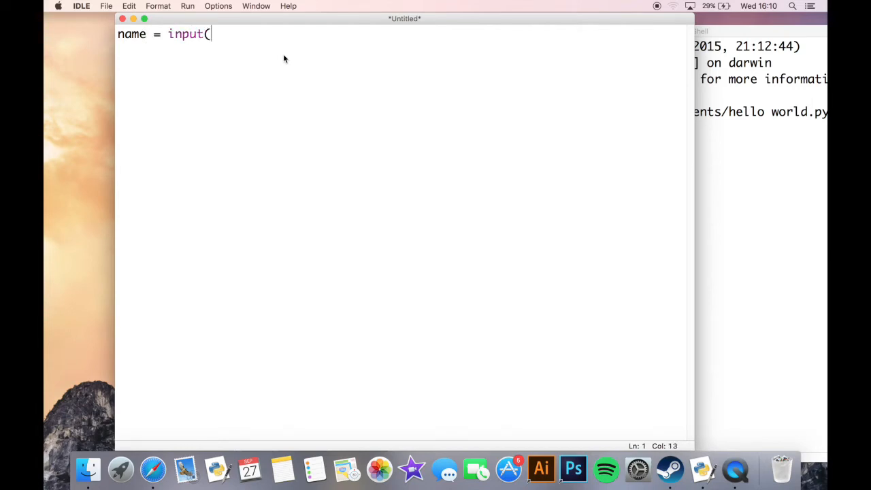
pyautogui.write('"whayt')
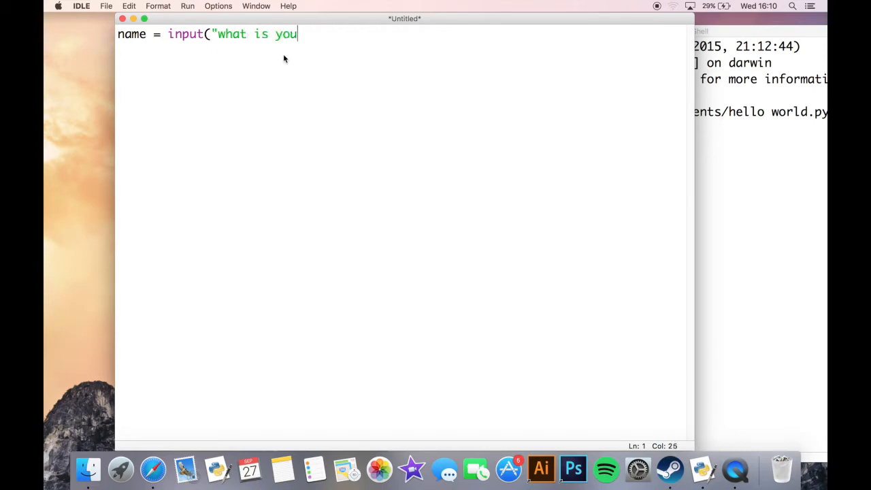
pyautogui.write('r name?')
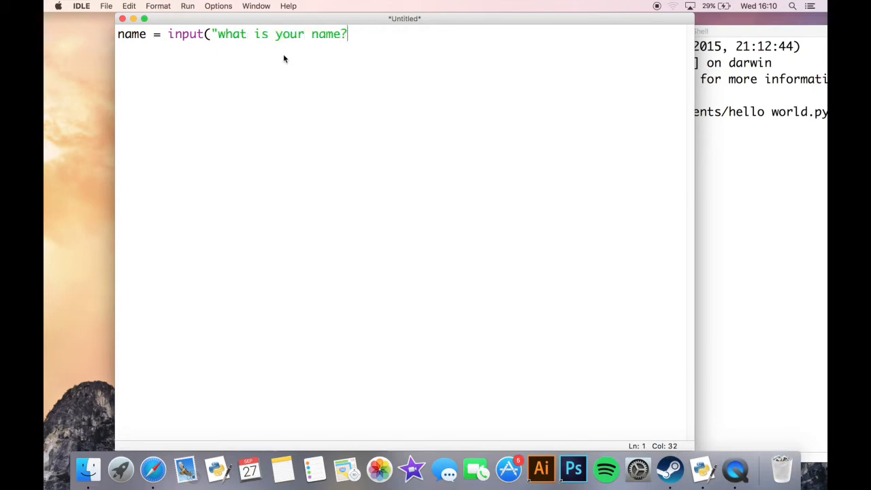
pyautogui.write('")')
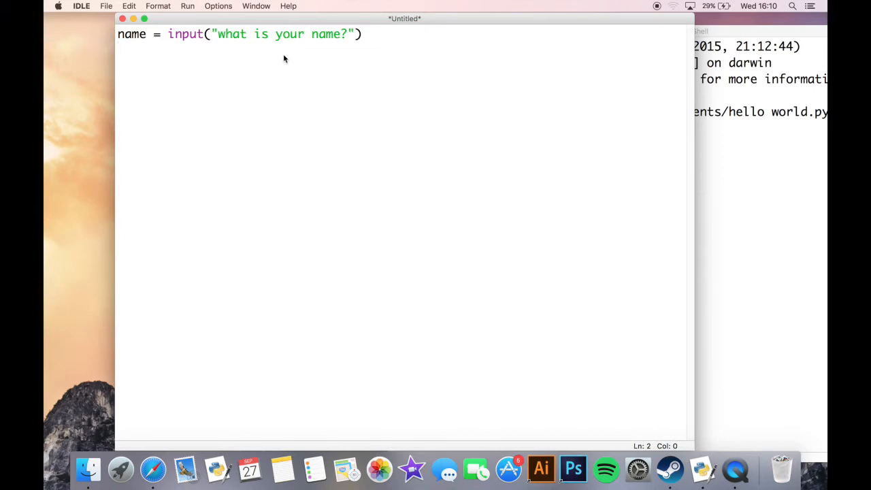
pyautogui.press('enter')
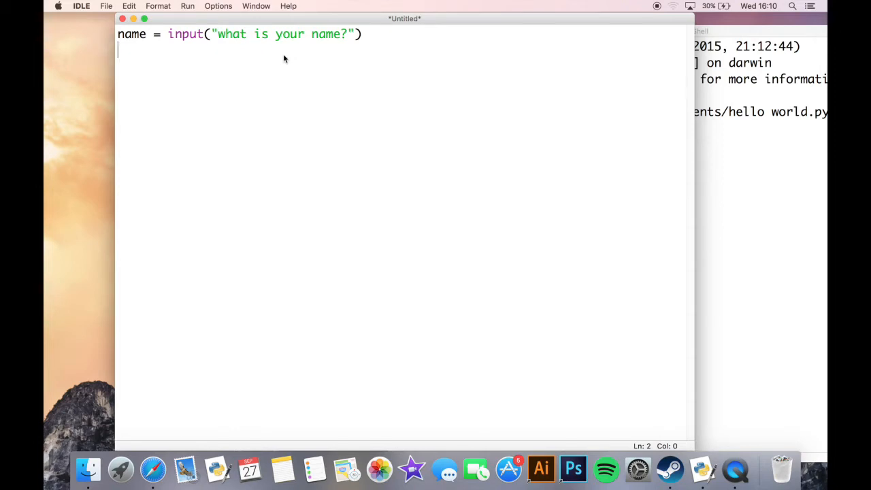
# Add the condition line if name == "Lee": below the input line
pyautogui.write('if')
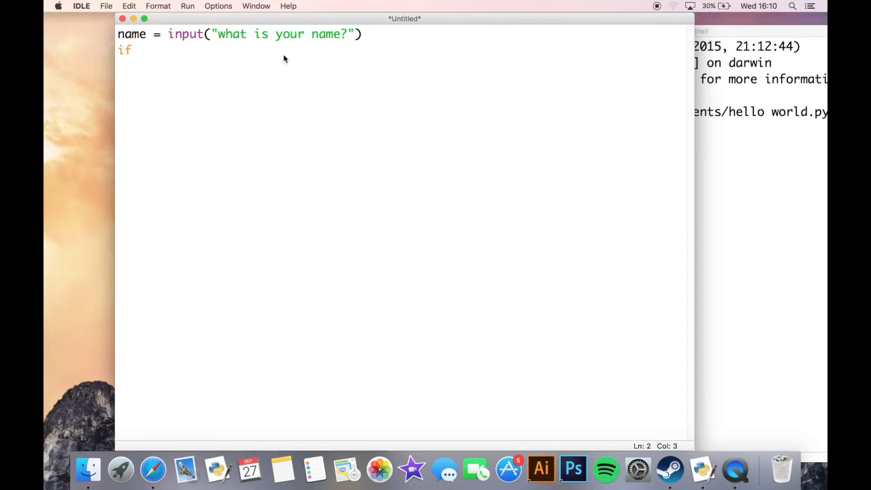
pyautogui.write('name')
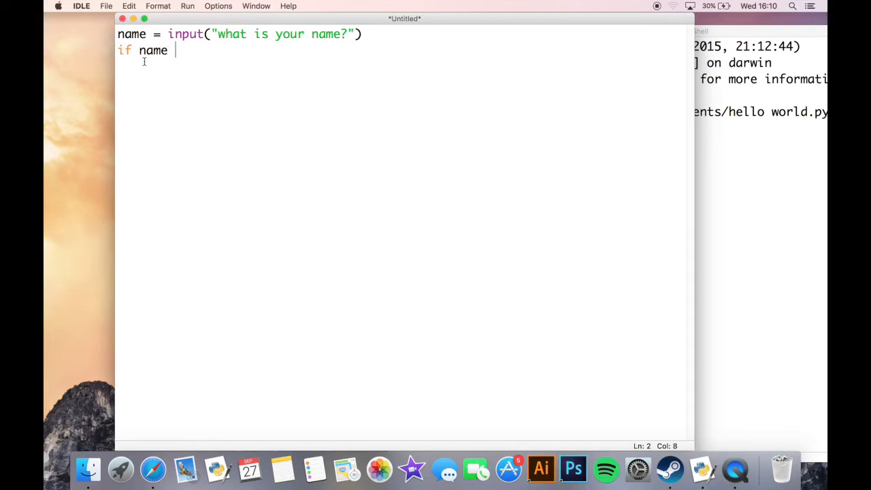
pyautogui.write('== L')
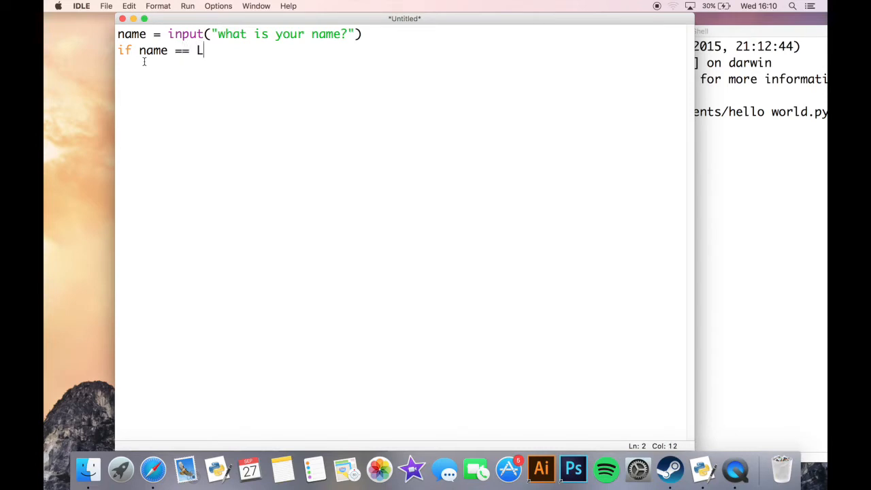
pyautogui.press('backspace')
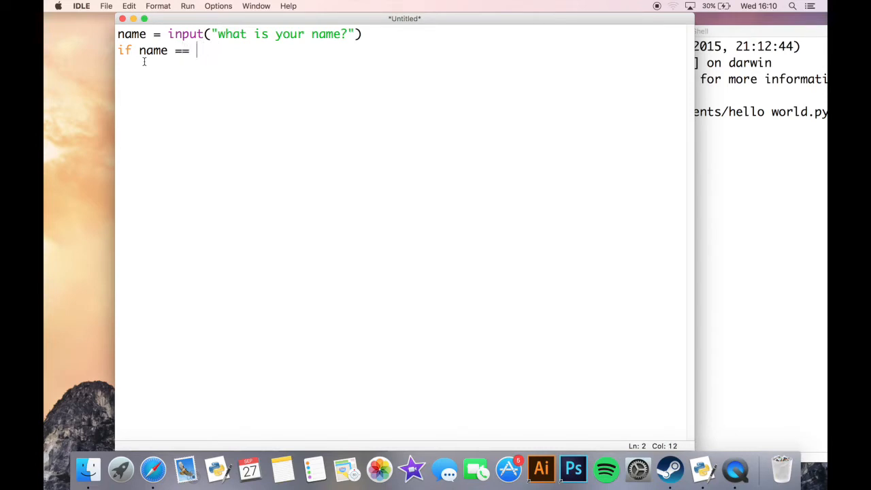
pyautogui.write('"L')
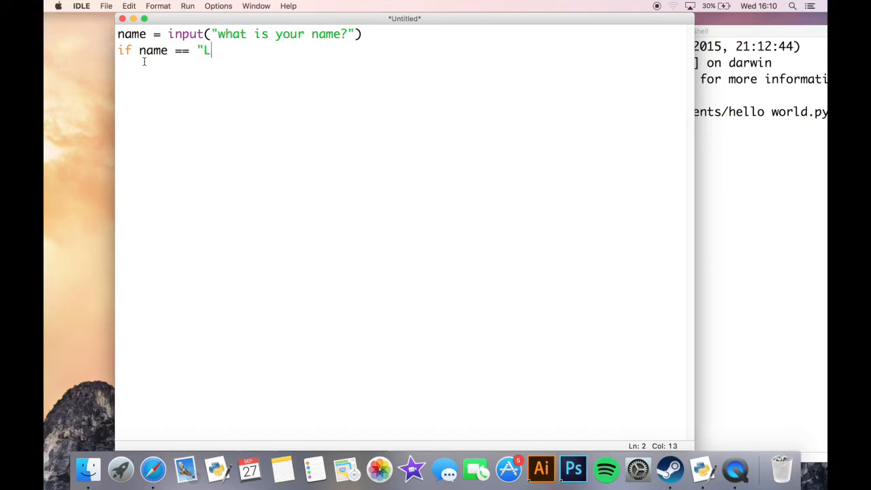
pyautogui.write('ee')
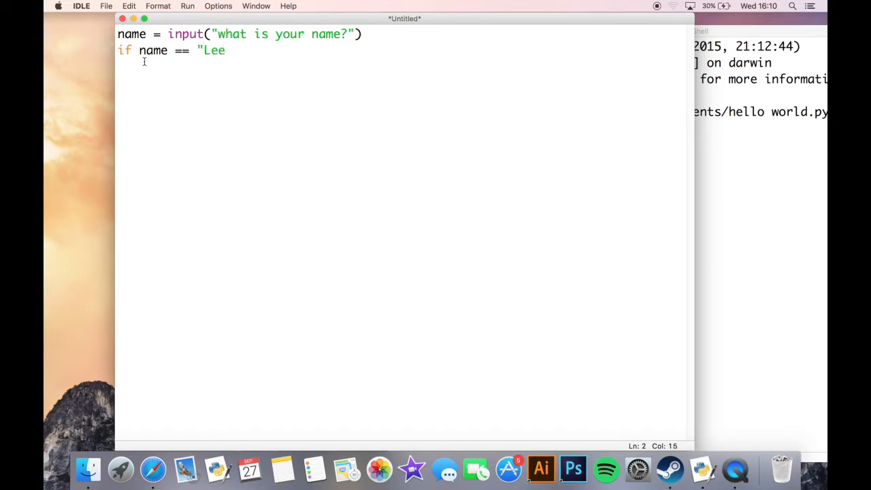
pyautogui.write('""')
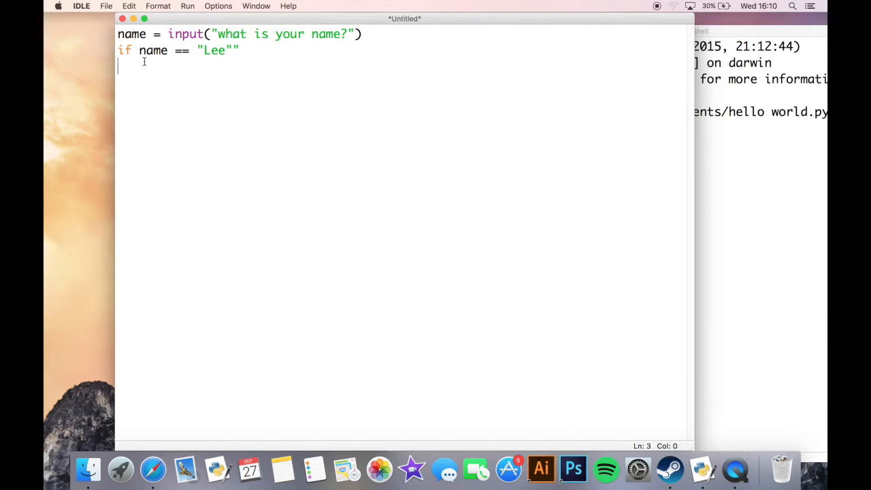
pyautogui.press('backspace')
pyautogui.write('print')
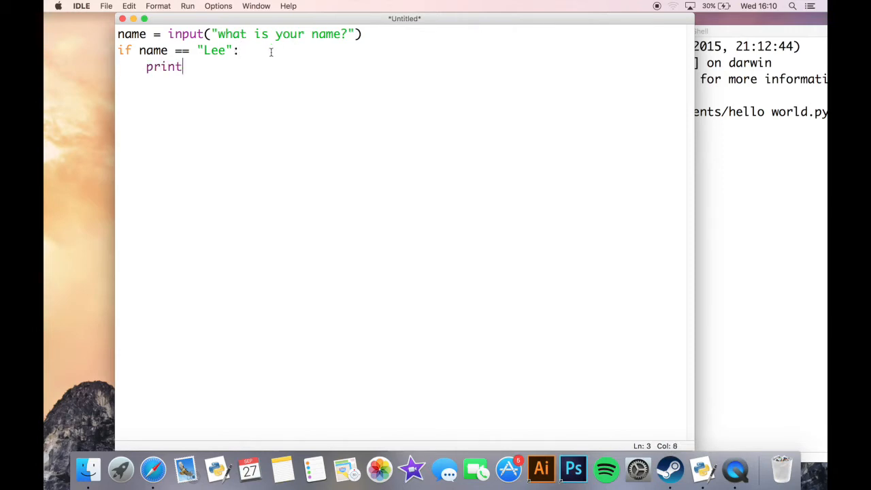
# Under the if, add the indented line print ("Great Name!!")
pyautogui.write('(')
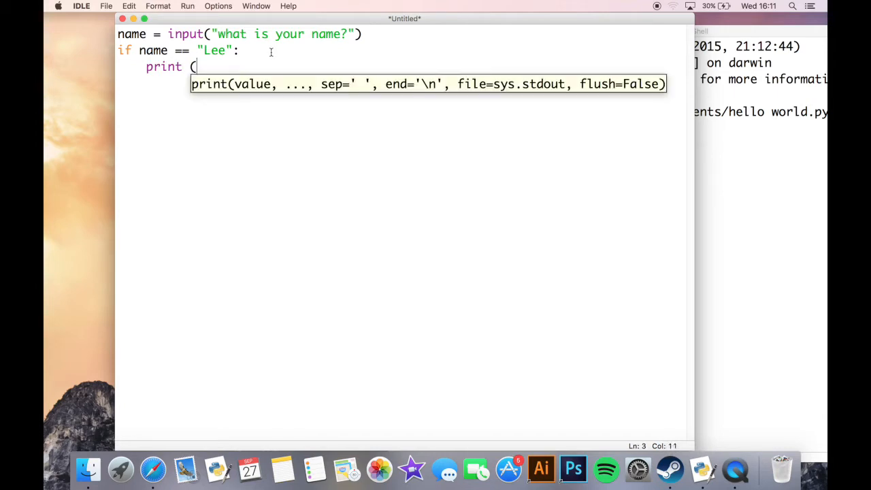
pyautogui.write('"Great N')
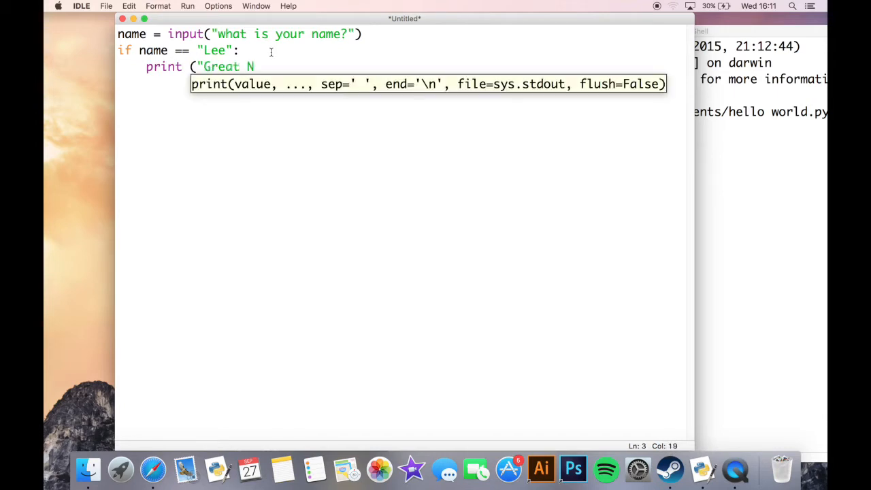
pyautogui.write('ame!!')
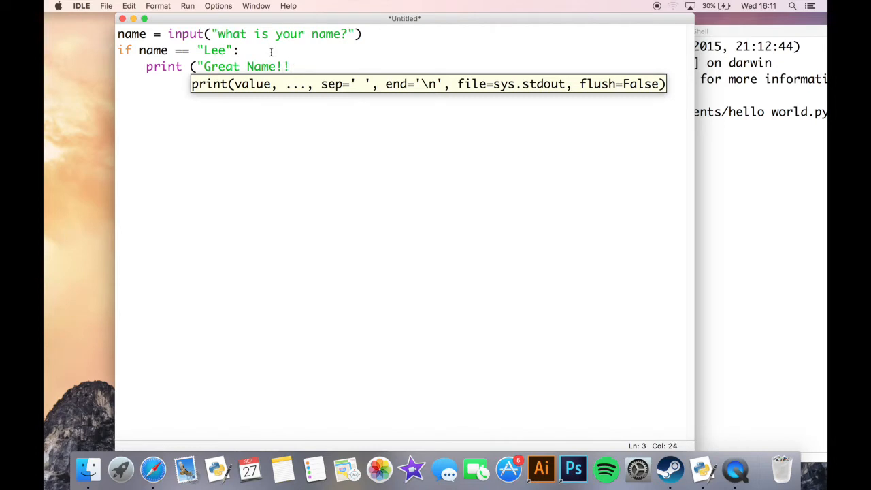
pyautogui.write(')')
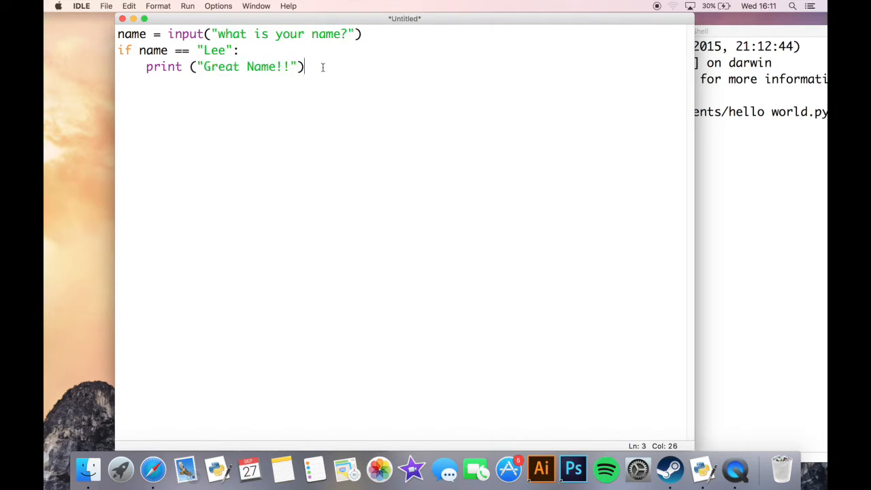
pyautogui.moveTo(254, 87)
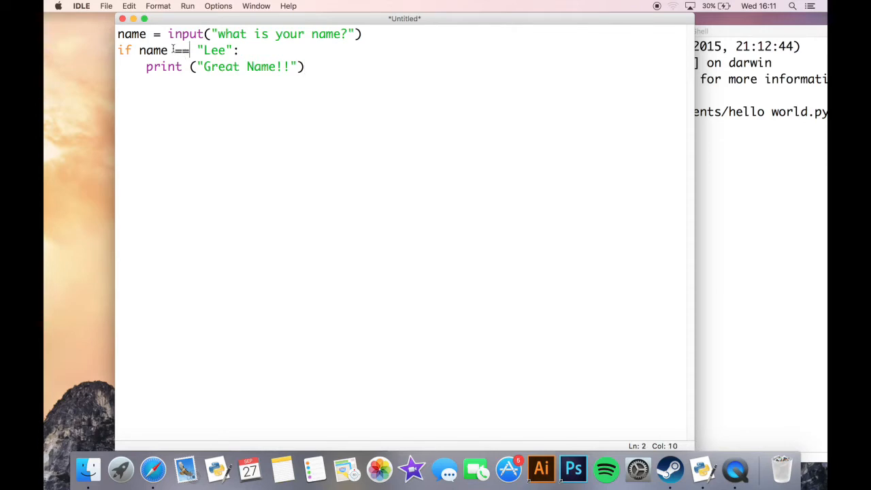
pyautogui.press('backspace')
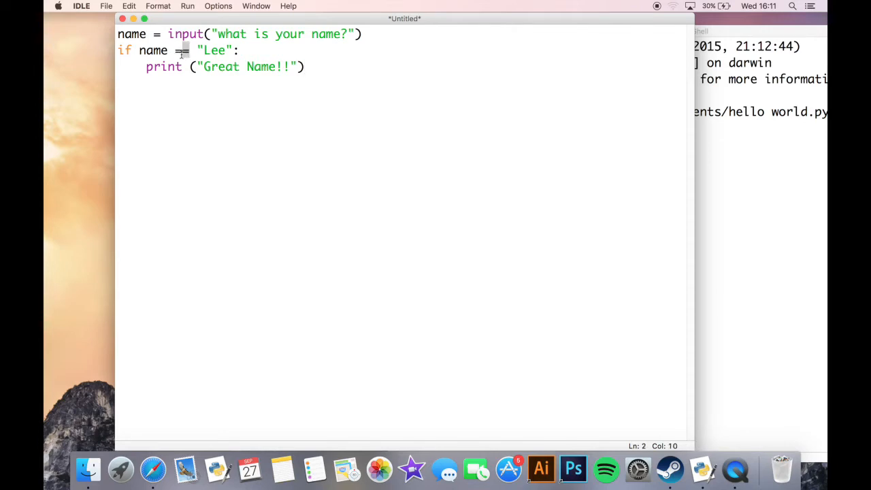
pyautogui.write('=')
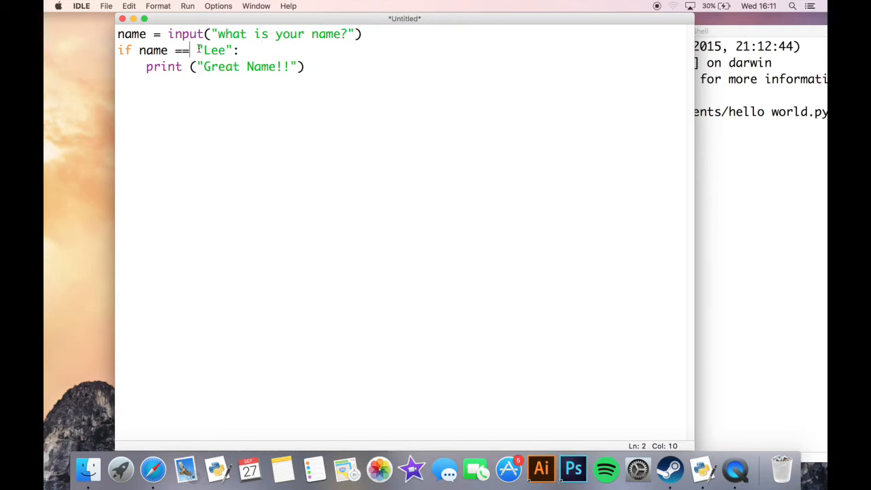
pyautogui.doubleClick(215, 49)
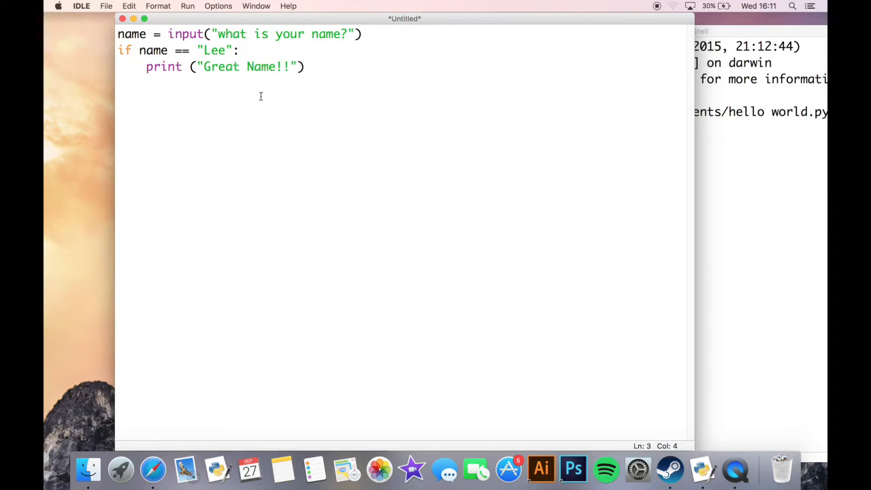
pyautogui.moveTo(174, 114)
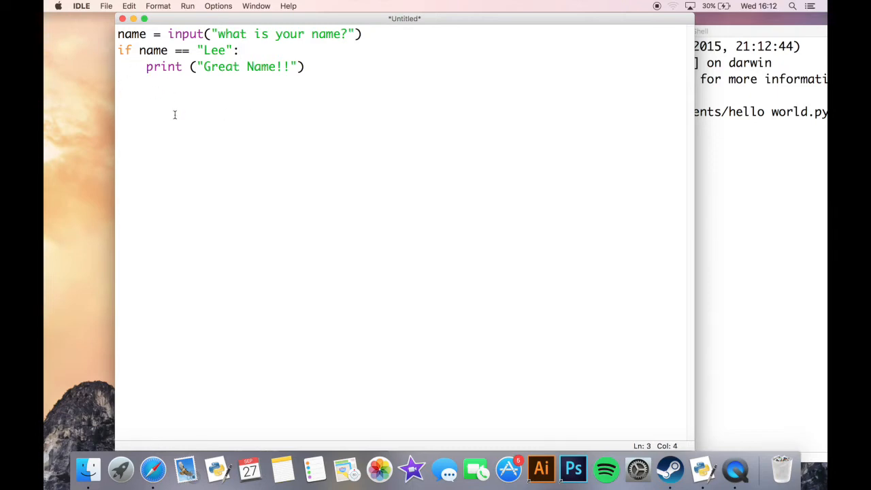
pyautogui.click(145, 65)
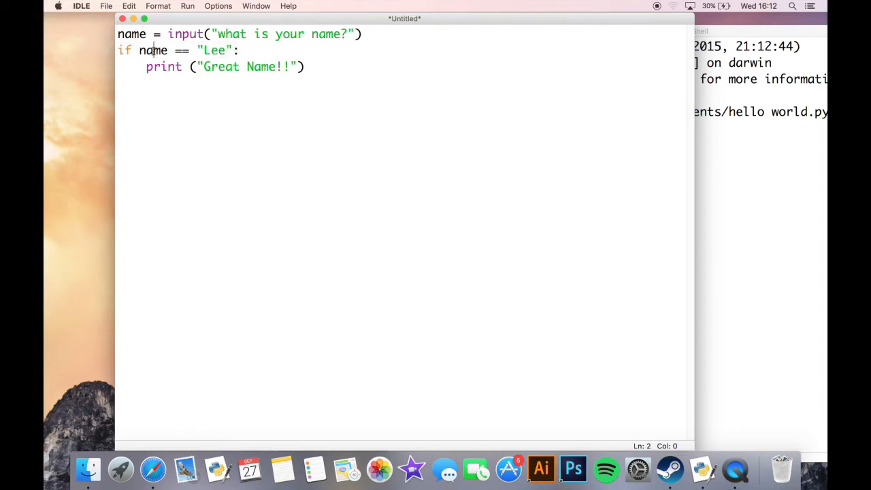
pyautogui.tripleClick(177, 49)
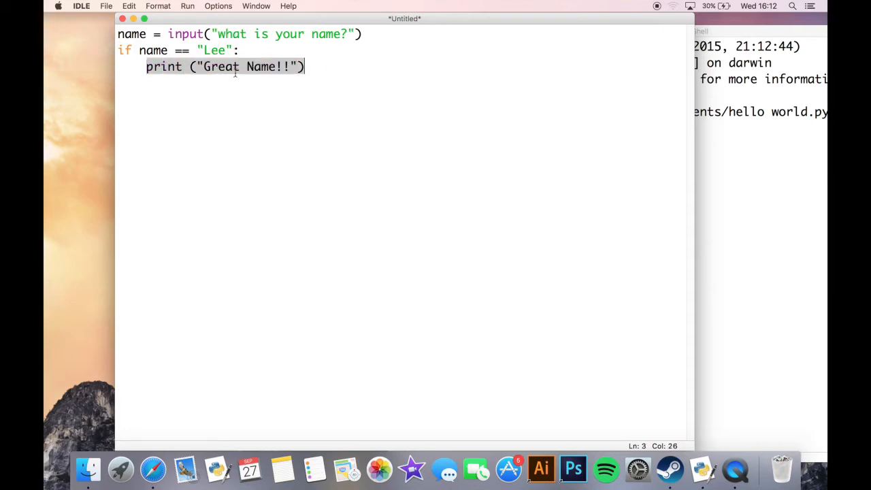
pyautogui.click(146, 65)
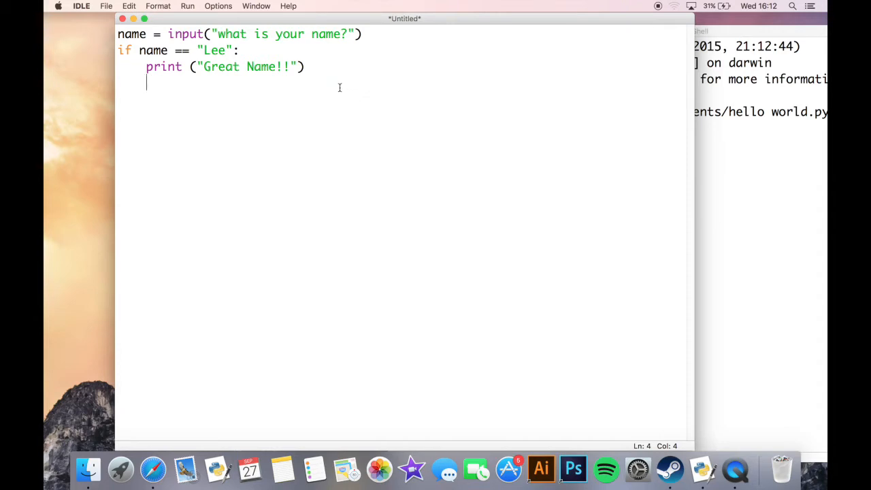
# Save the script as IF.py, run it and answer the name prompt with Rob
pyautogui.click(188, 6)
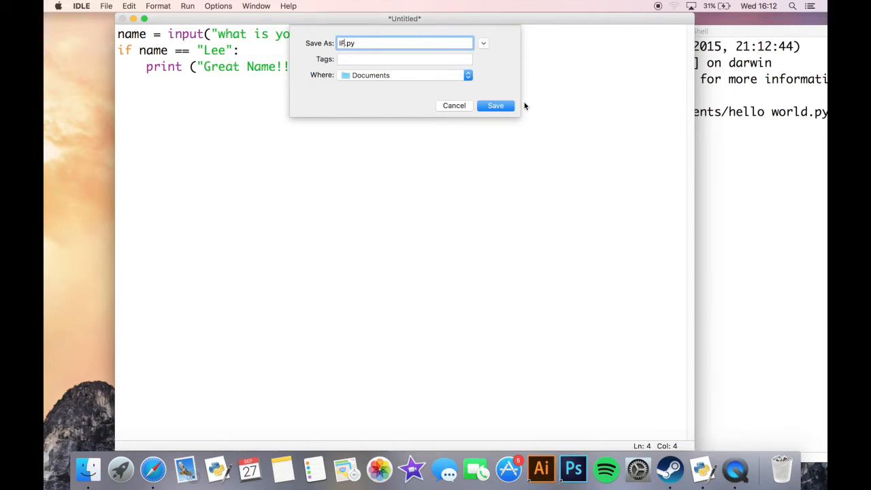
pyautogui.click(495, 106)
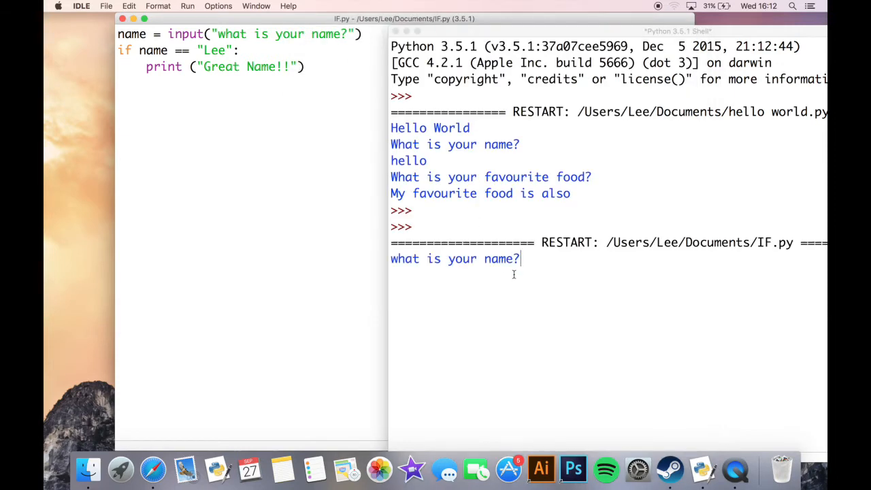
pyautogui.write('Rob')
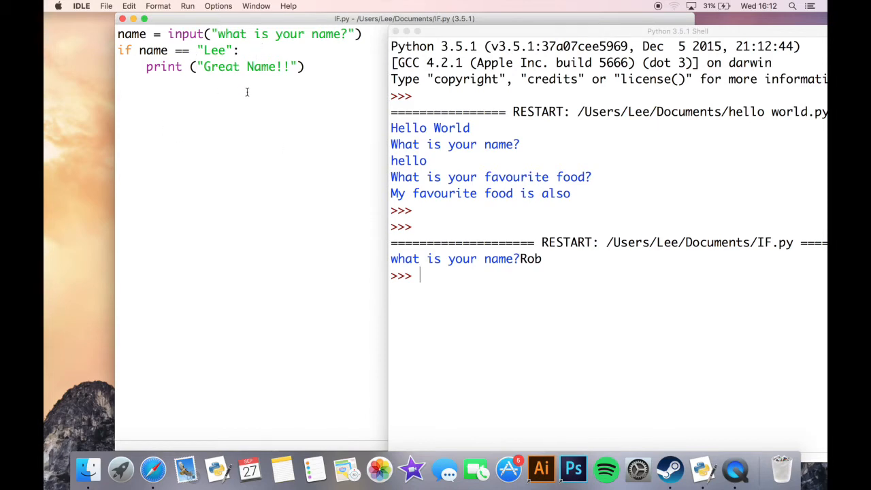
pyautogui.moveTo(534, 254)
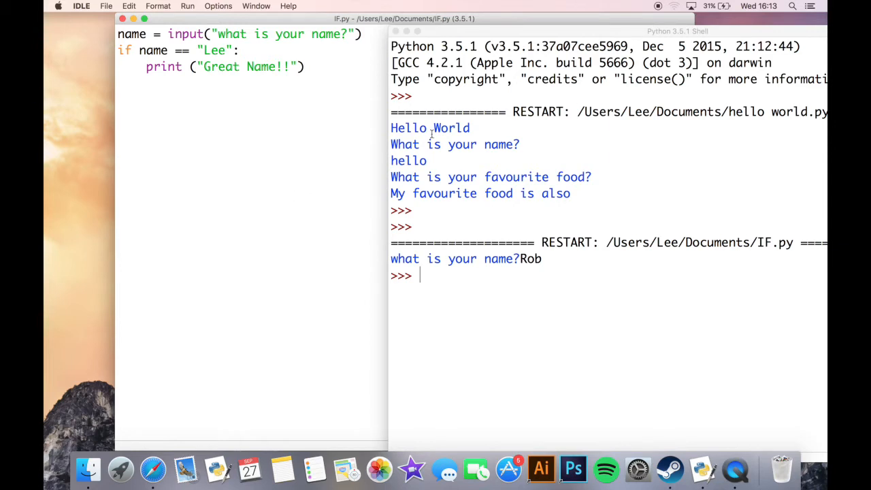
# Rerun IF.py, answer the name prompt with Lee, then return to the editor
pyautogui.click(187, 6)
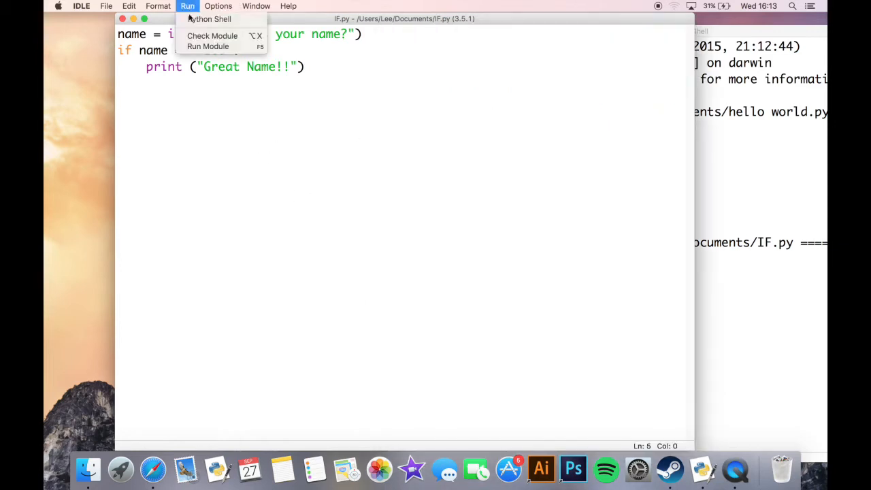
pyautogui.click(207, 46)
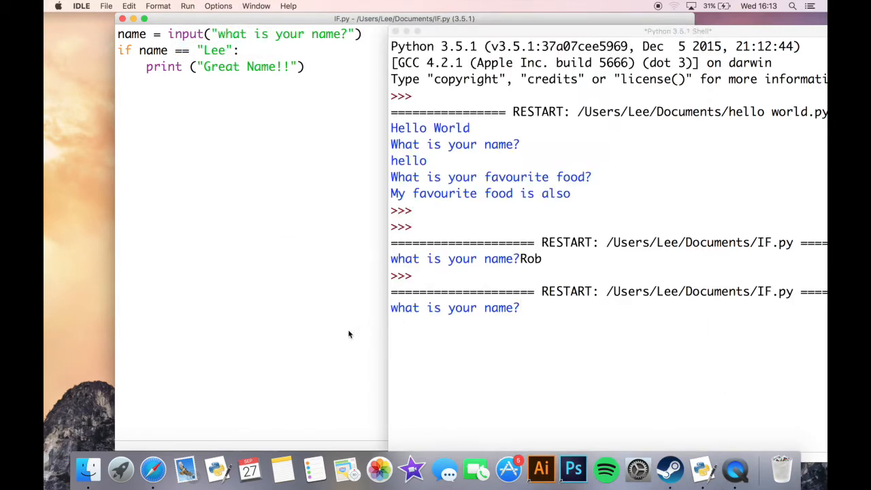
pyautogui.write('Lee')
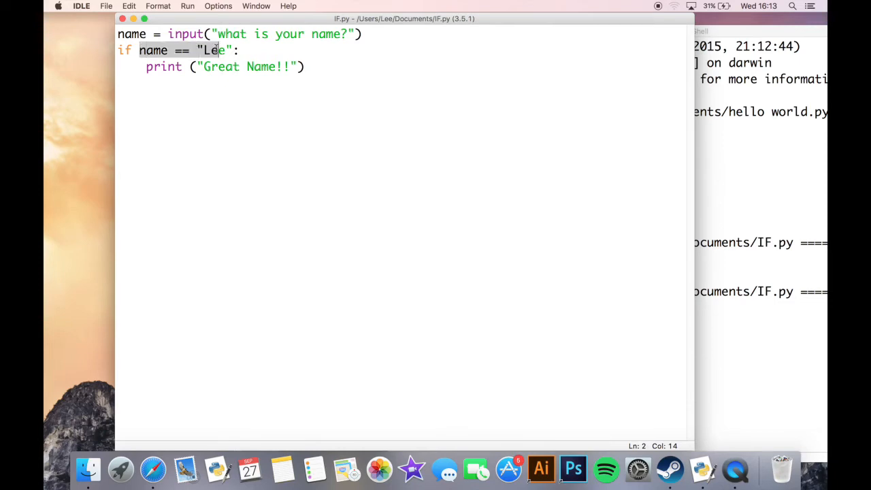
pyautogui.click(182, 49)
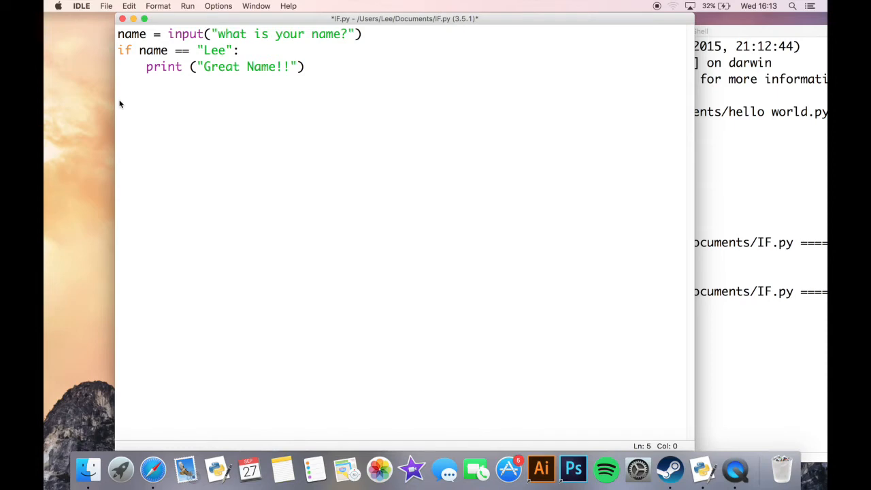
# Add an else: branch with print("yea thats an okay name!!!") below the if block
pyautogui.click(305, 65)
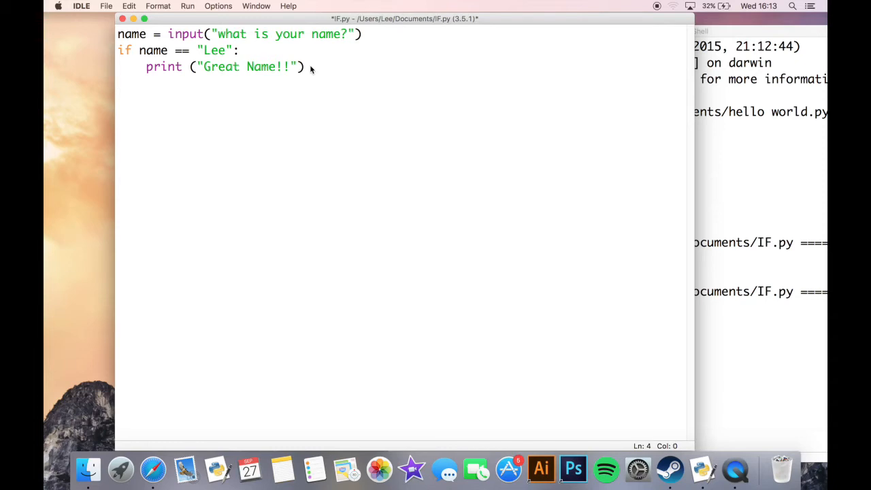
pyautogui.write('else:')
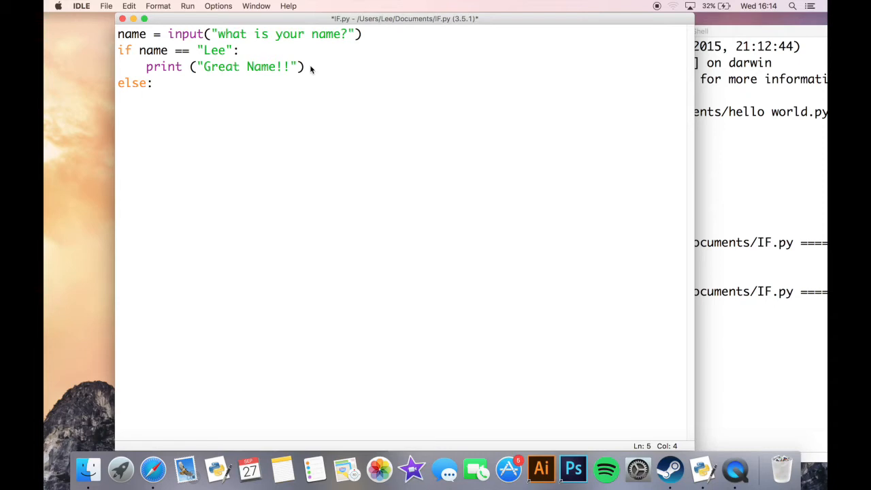
pyautogui.write('p')
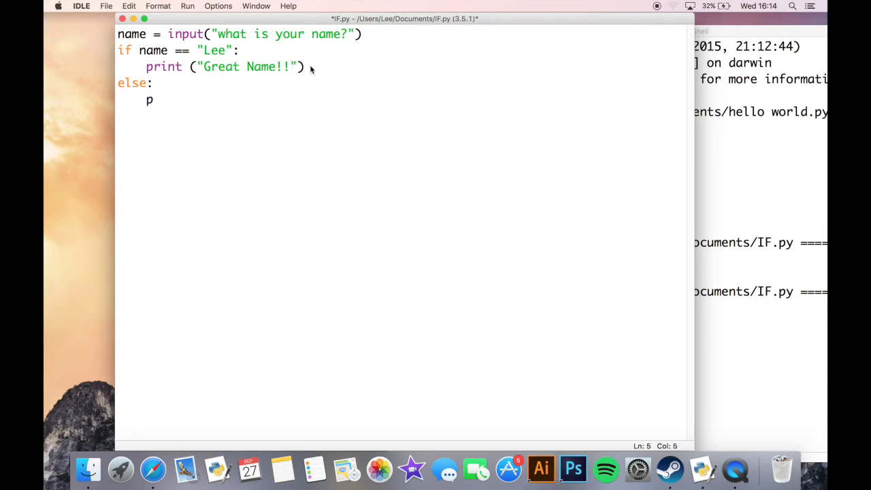
pyautogui.write('rint(')
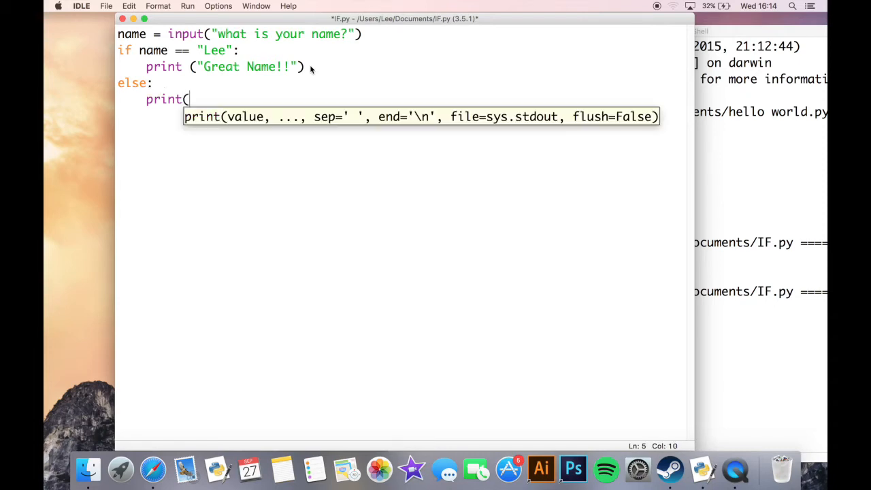
pyautogui.write('"')
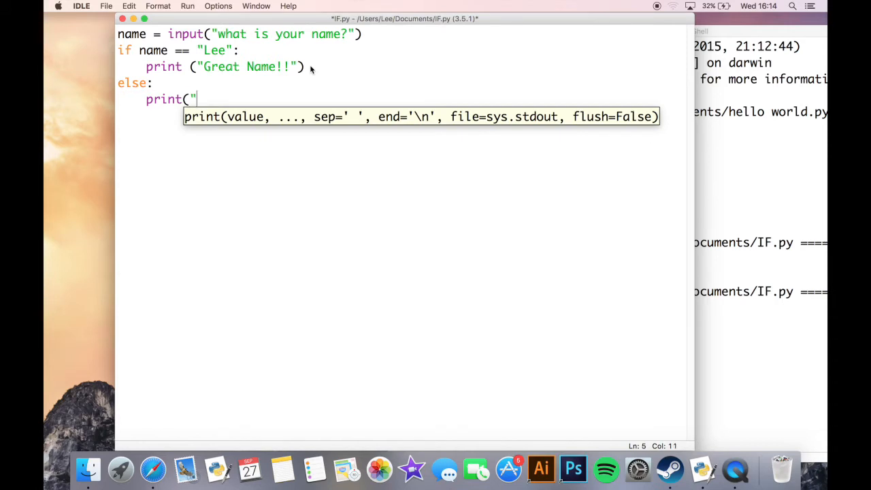
pyautogui.write('yea')
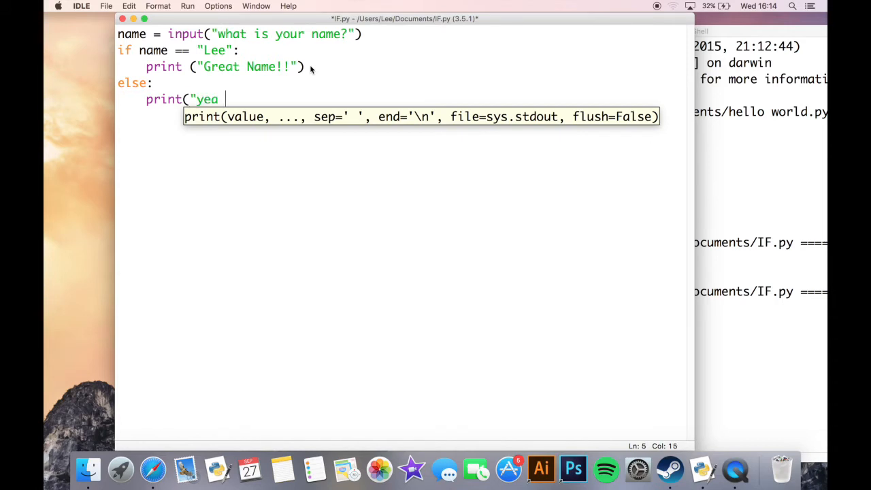
pyautogui.write('thats an')
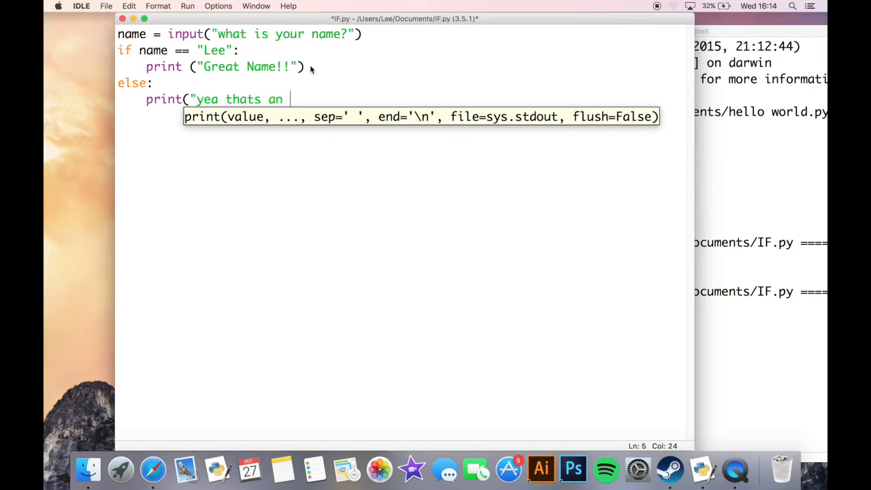
pyautogui.write('okay n')
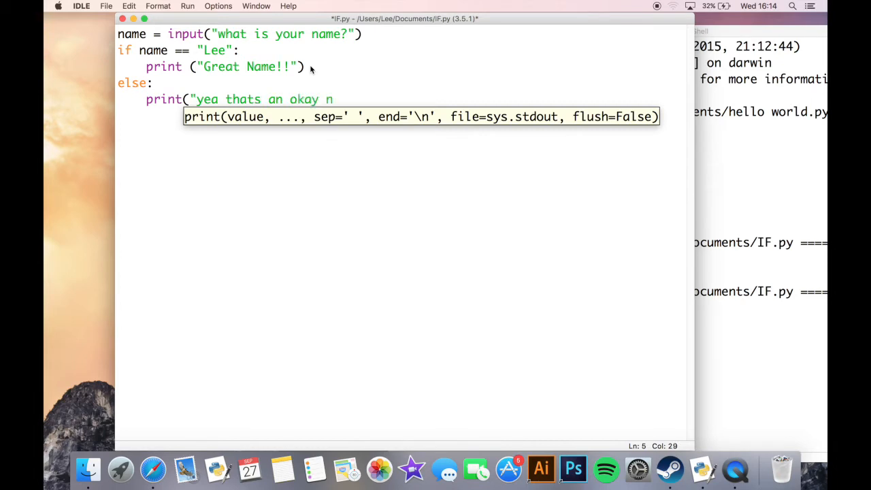
pyautogui.write('ame!!!"')
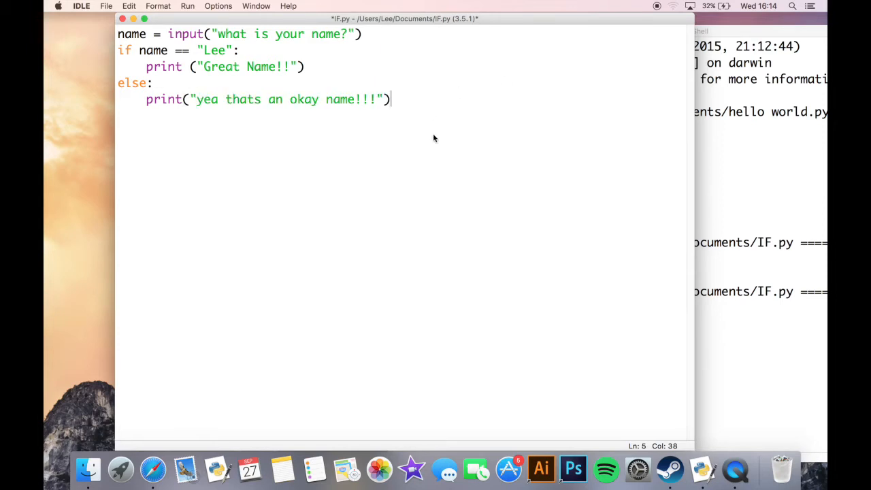
# Save and run the updated IF.py, answering the name prompt with Rob
pyautogui.click(188, 5)
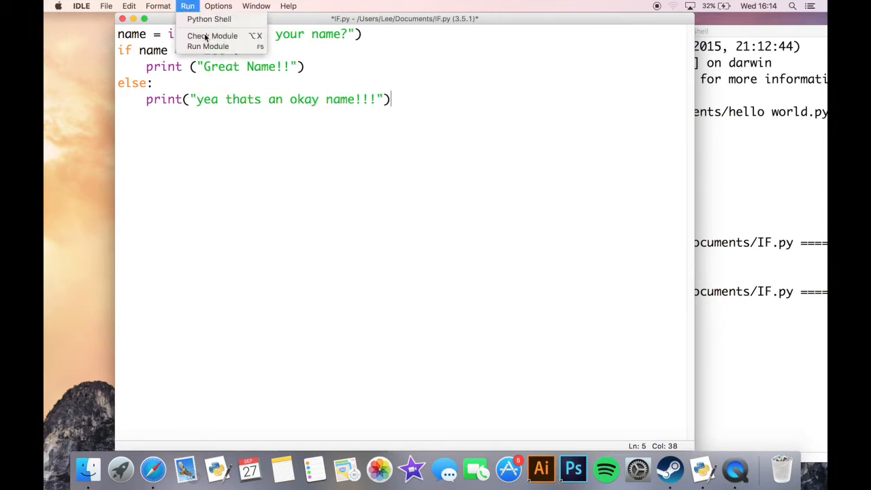
pyautogui.click(207, 46)
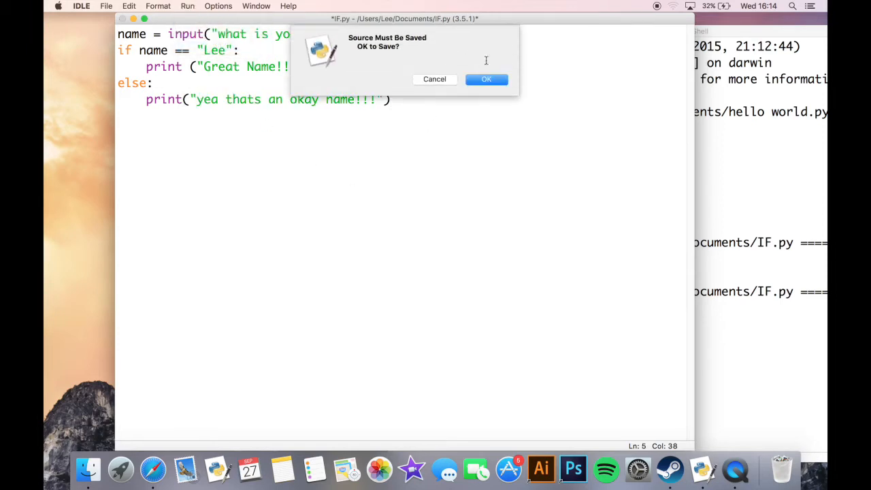
pyautogui.click(486, 79)
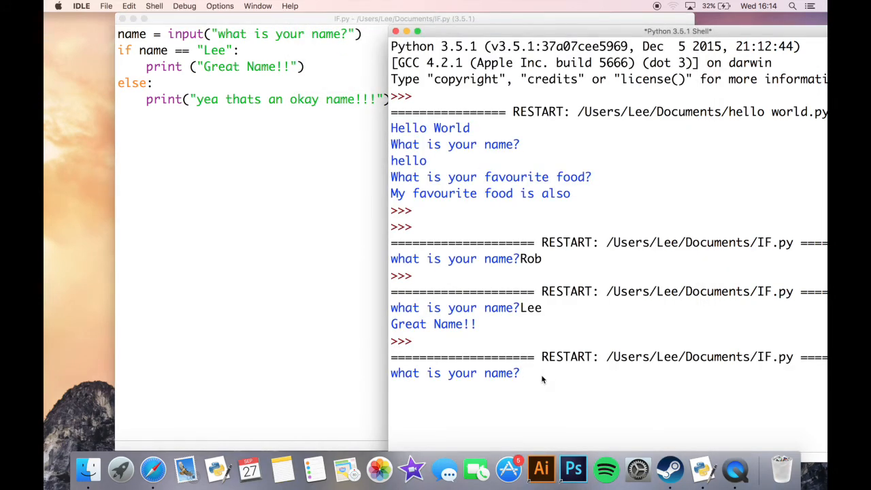
pyautogui.write('Rob')
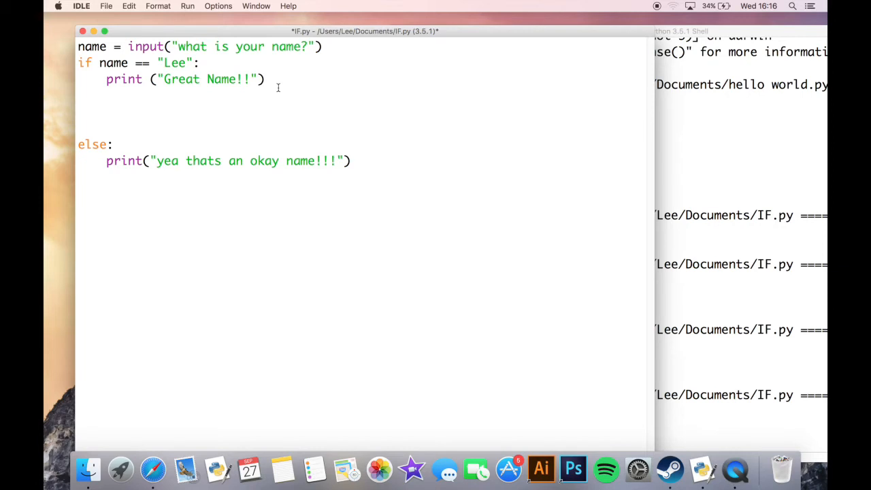
# Insert the condition elif name == "James": before the else branch
pyautogui.write('elif')
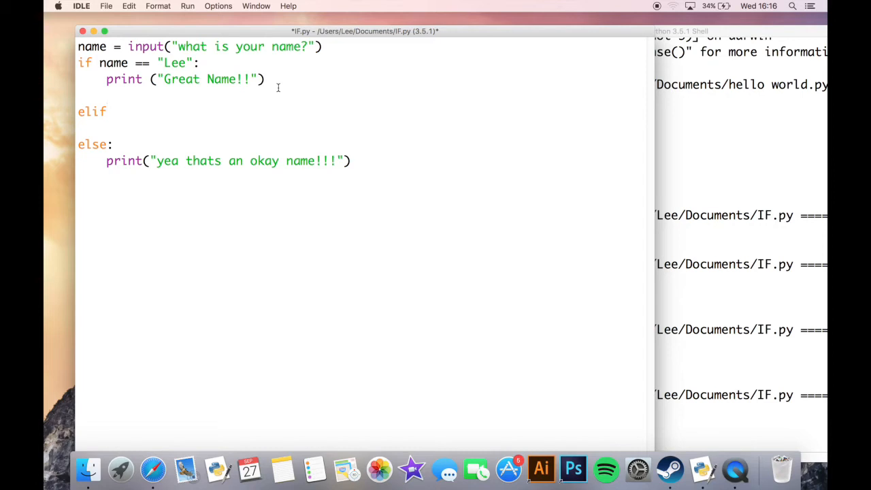
pyautogui.click(106, 112)
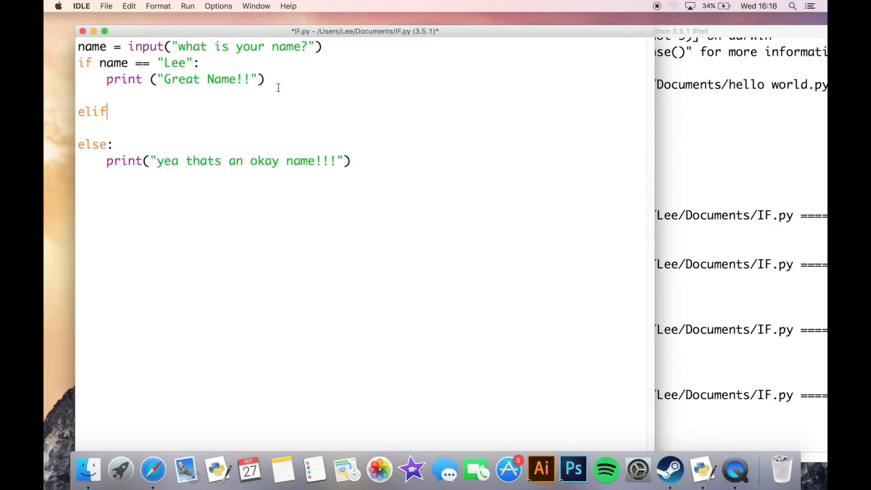
pyautogui.write('name')
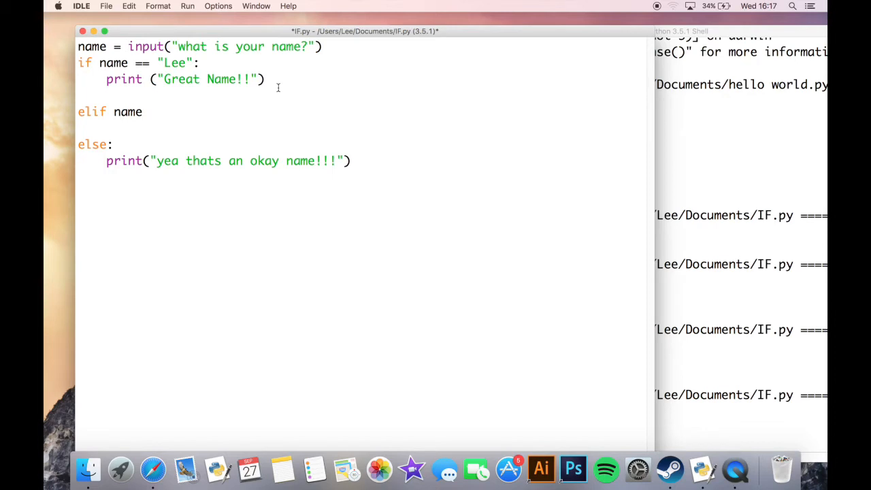
pyautogui.write('==')
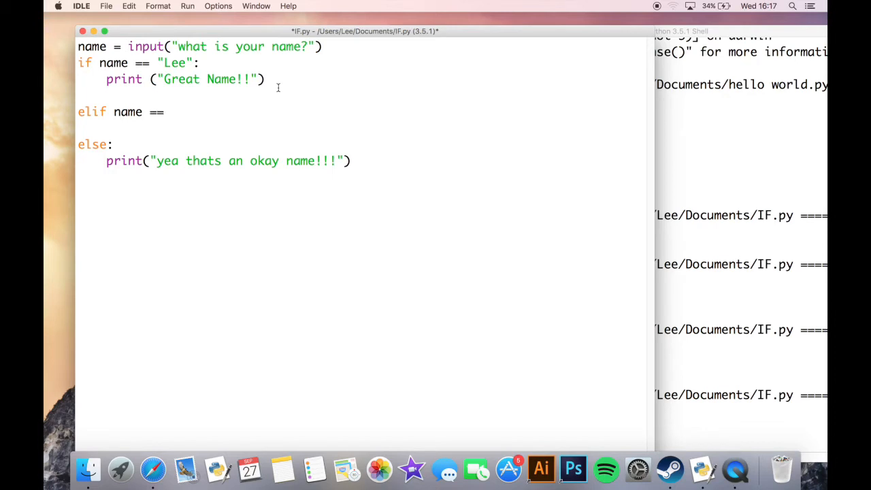
pyautogui.write('"Jam')
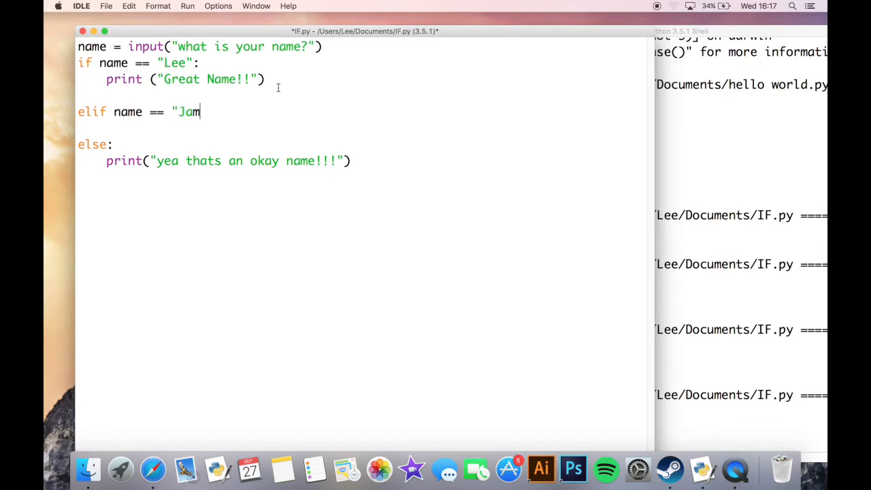
pyautogui.write('es":')
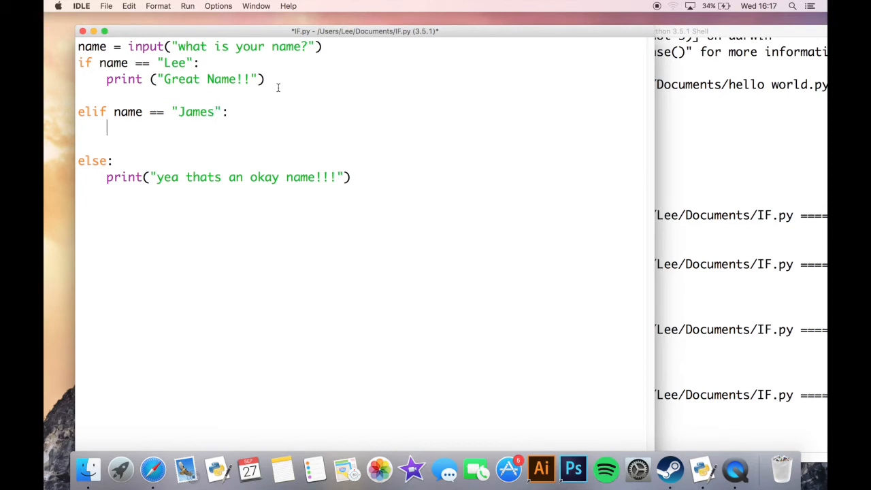
# Under the elif, add print("my Dad is called James!!")
pyautogui.write('print(')
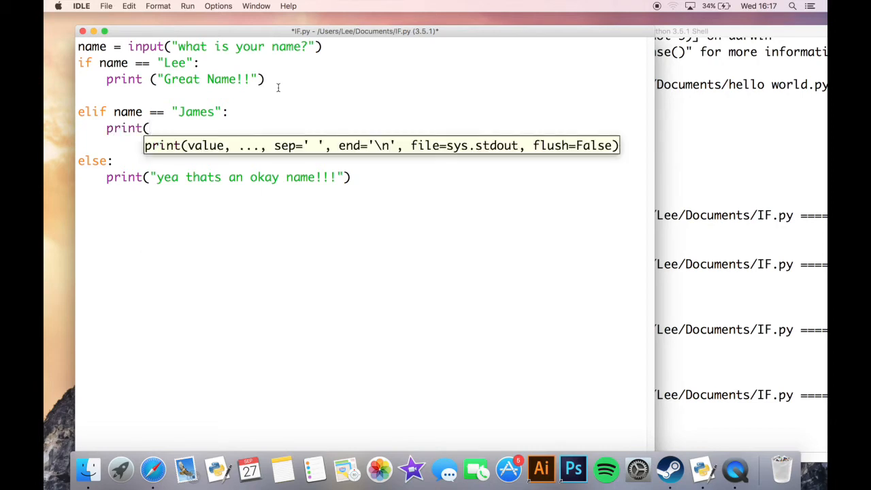
pyautogui.write('"my Dad is called j')
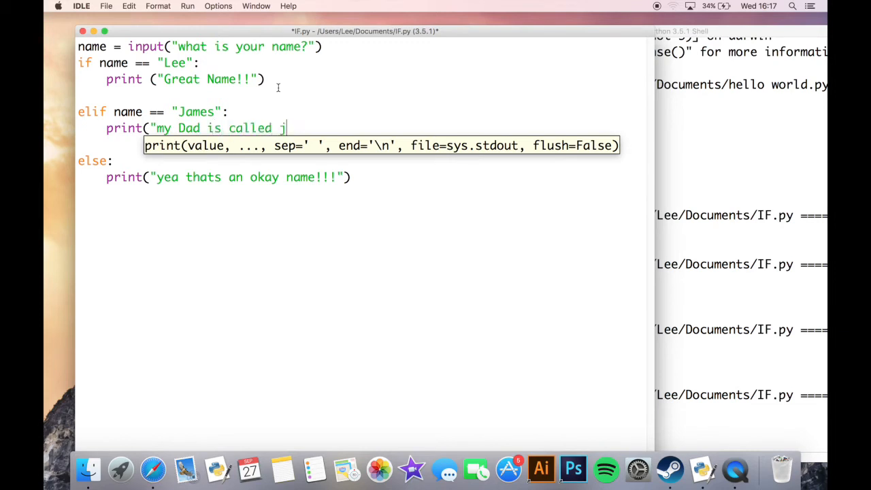
pyautogui.write('ames!!')
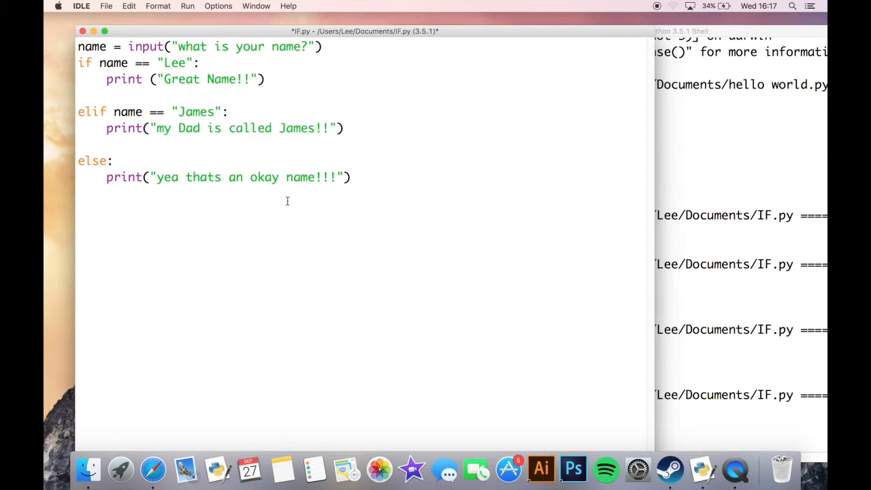
pyautogui.click(348, 177)
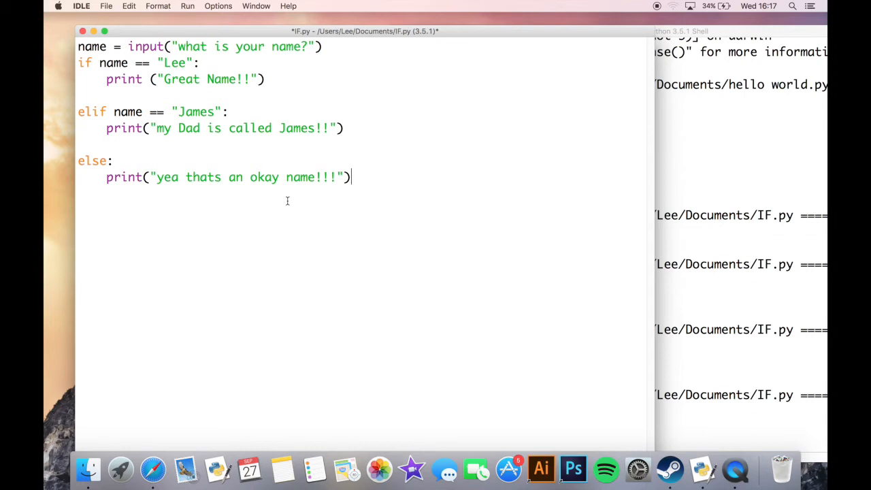
# Save and run IF.py again, answering the name prompt with James
pyautogui.click(188, 5)
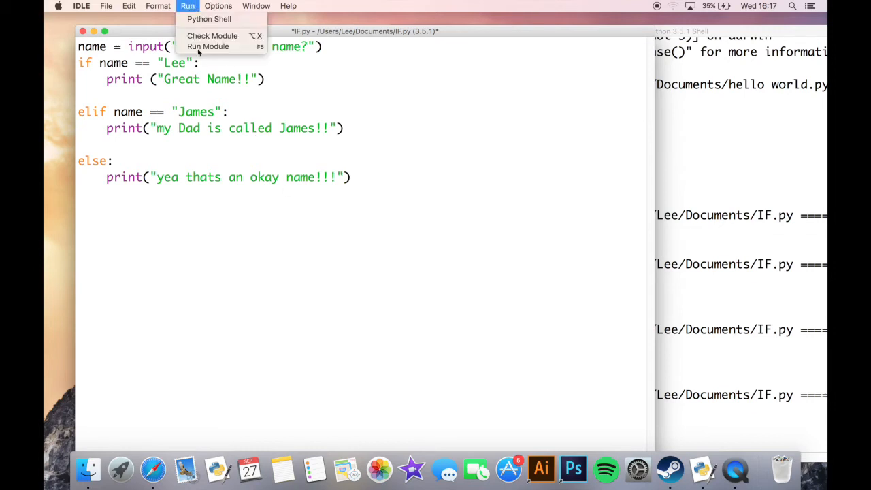
pyautogui.click(208, 47)
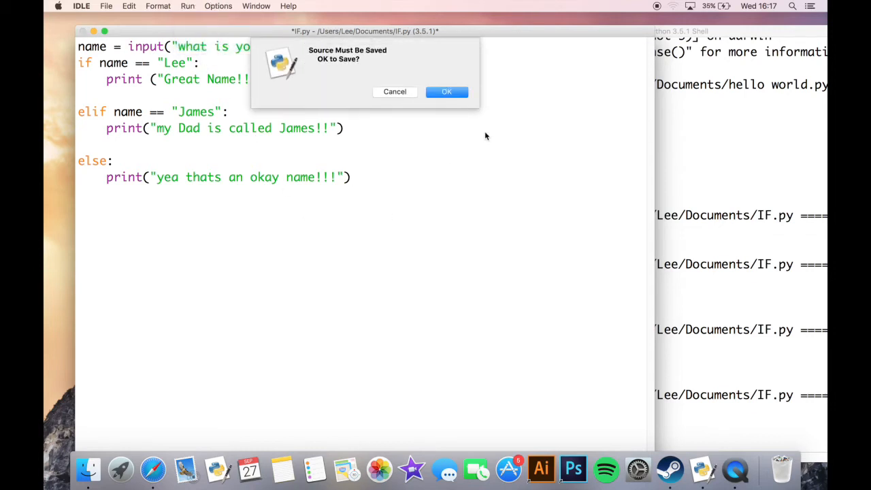
pyautogui.click(446, 93)
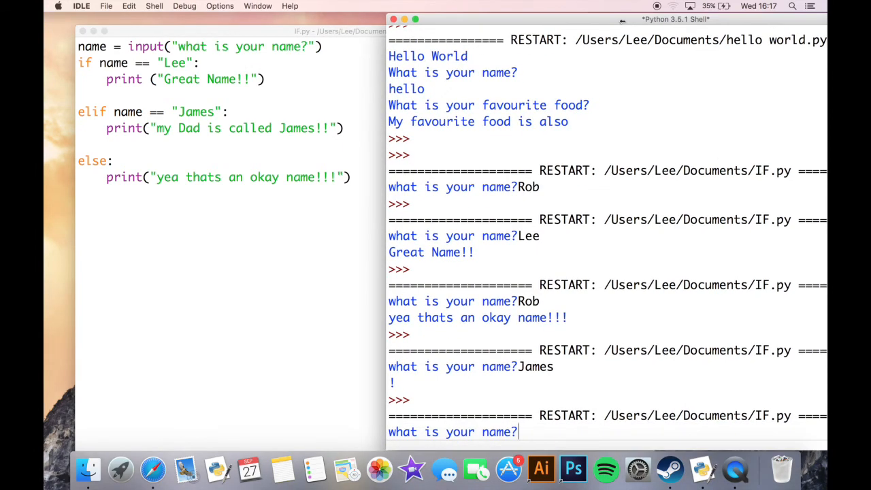
pyautogui.write('James')
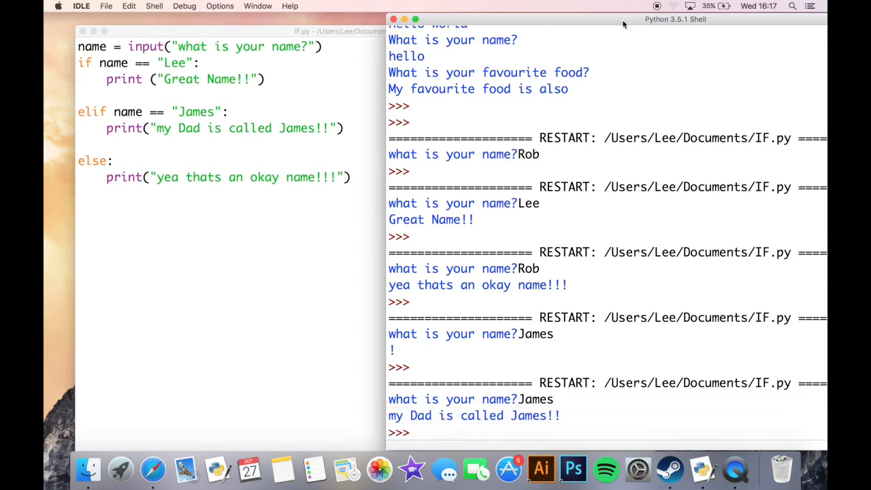
pyautogui.moveTo(282, 246)
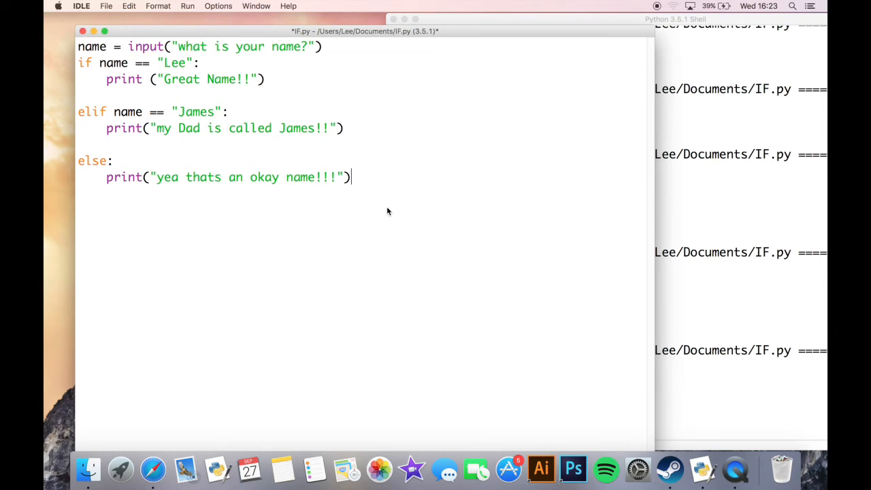
pyautogui.moveTo(193, 182)
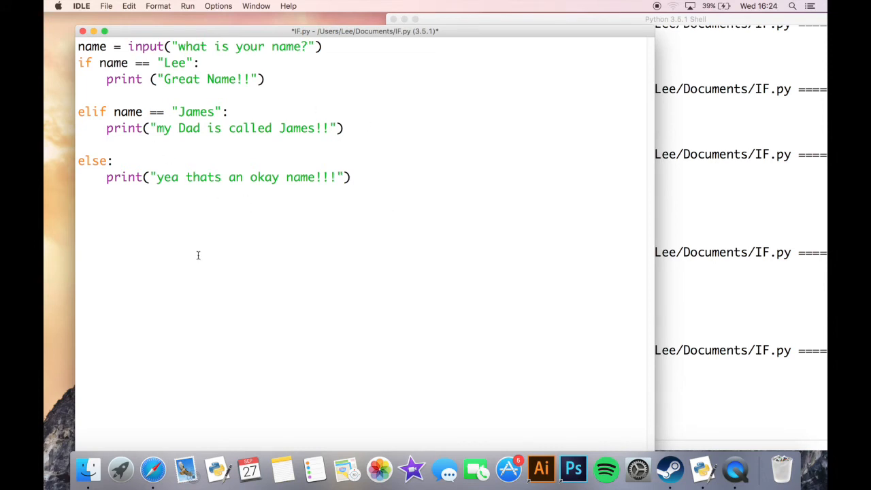
pyautogui.moveTo(221, 302)
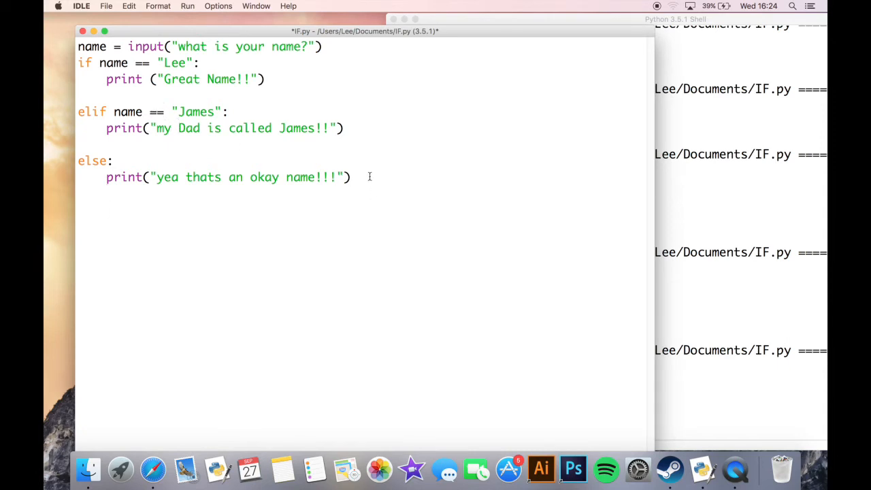
# Add the line age = input("what is your age?") to the script
pyautogui.write('age')
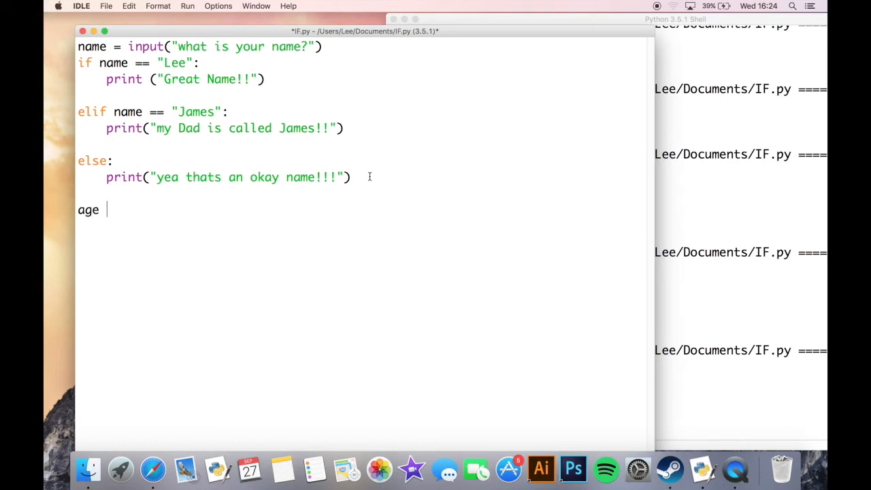
pyautogui.write('= input(')
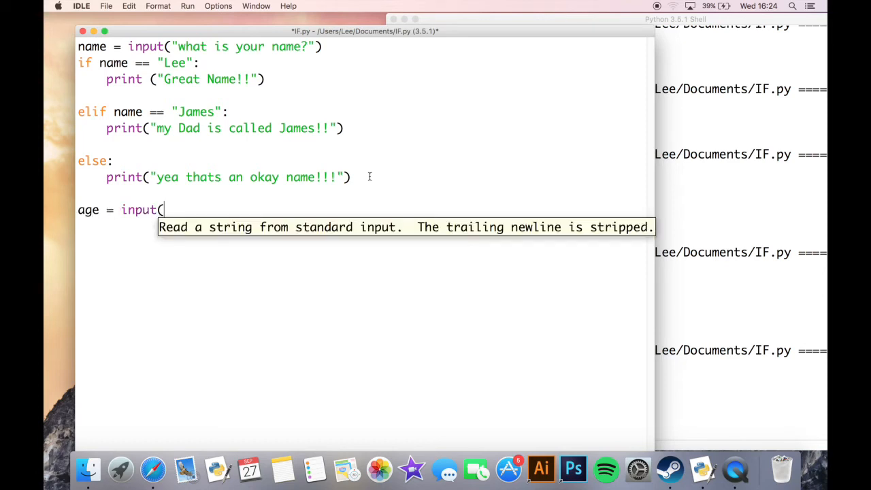
pyautogui.write('"')
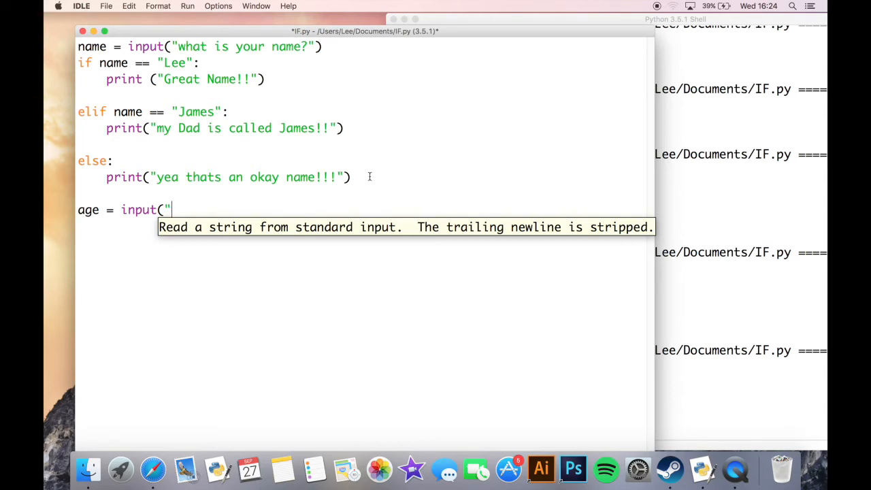
pyautogui.write('what')
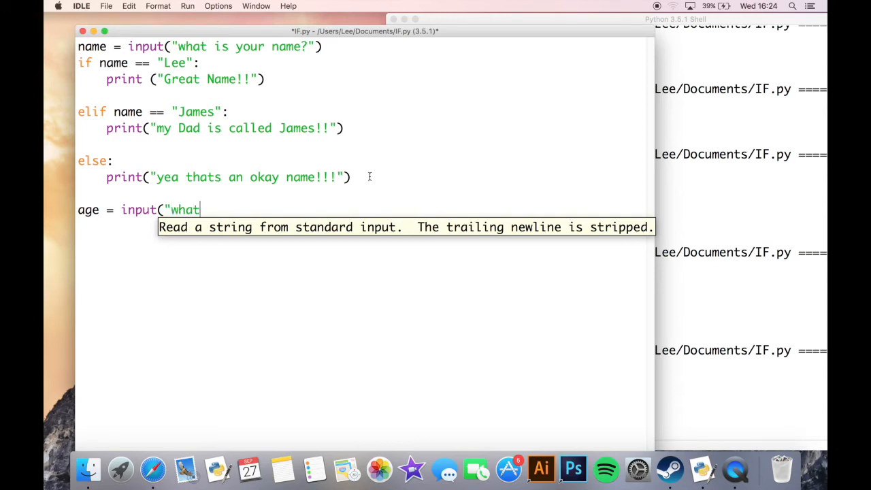
pyautogui.write('is y')
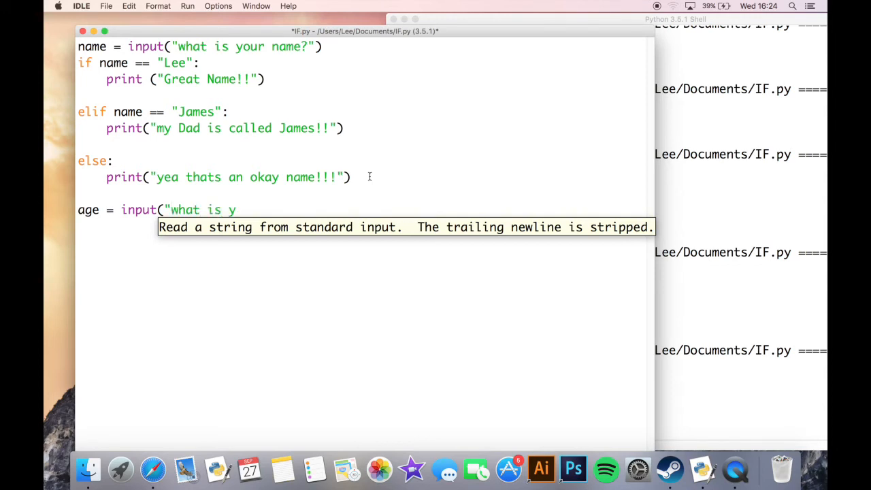
pyautogui.write('our age?')
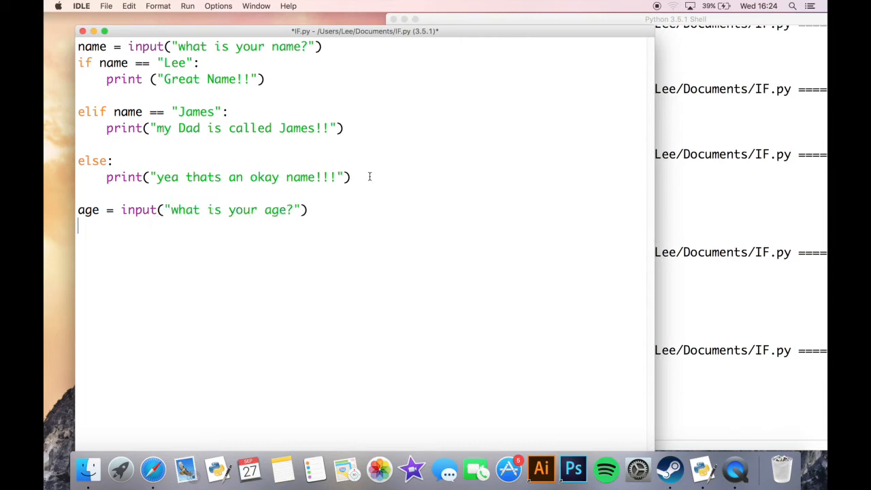
# Add if age > "20": with the indented print ("not that old yet!")
pyautogui.write('i')
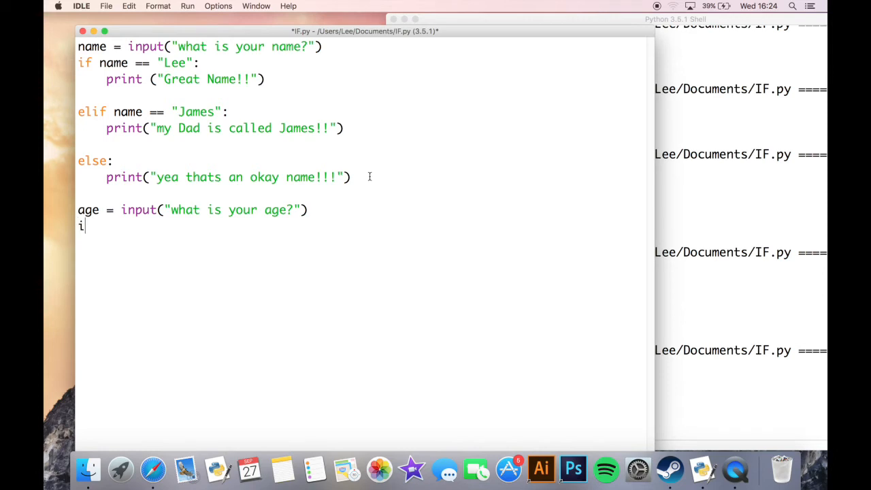
pyautogui.write('f age')
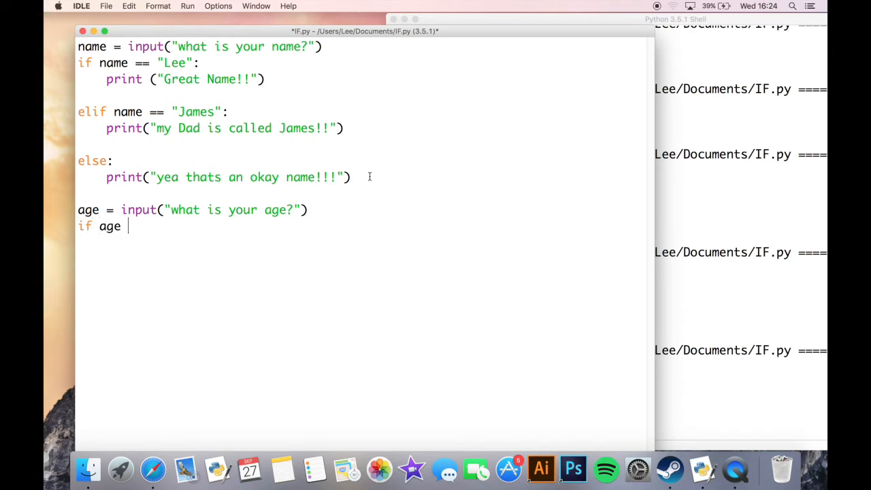
pyautogui.write('>')
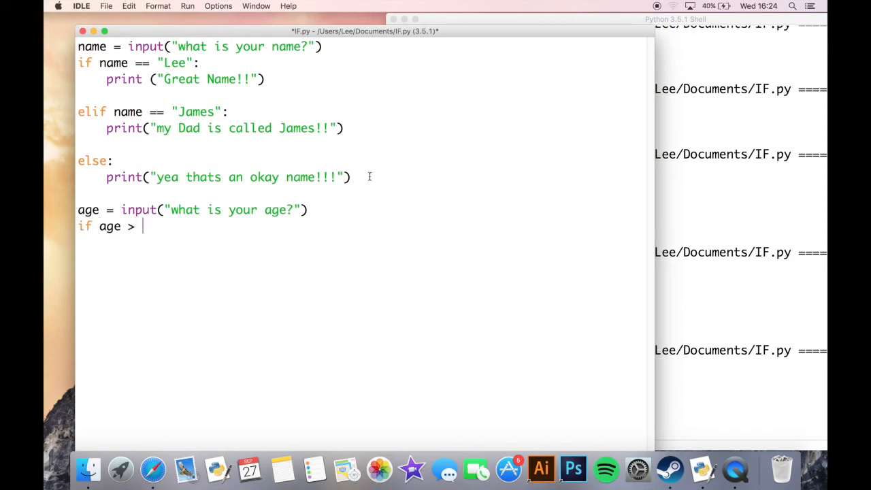
pyautogui.write('"20')
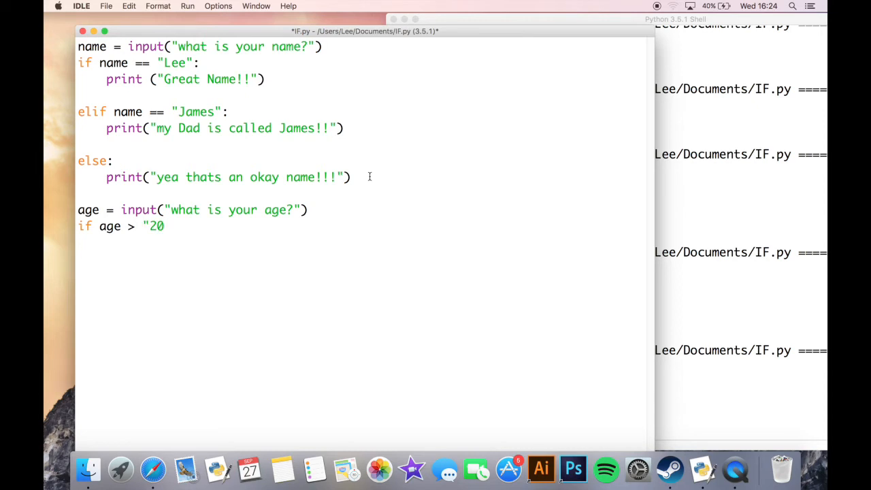
pyautogui.write('":')
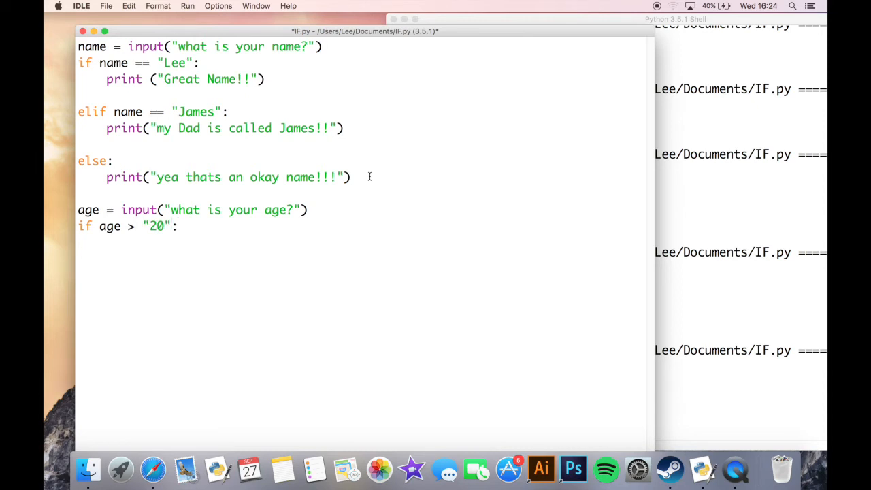
pyautogui.write('prin')
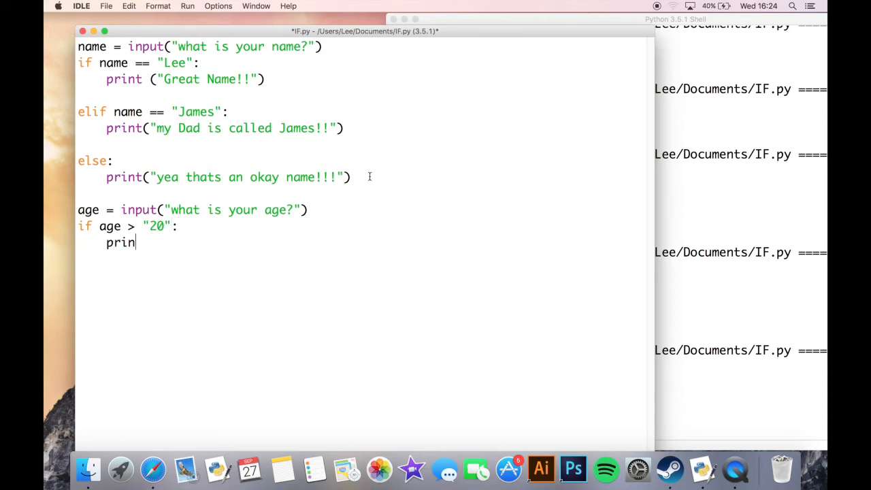
pyautogui.write('t (')
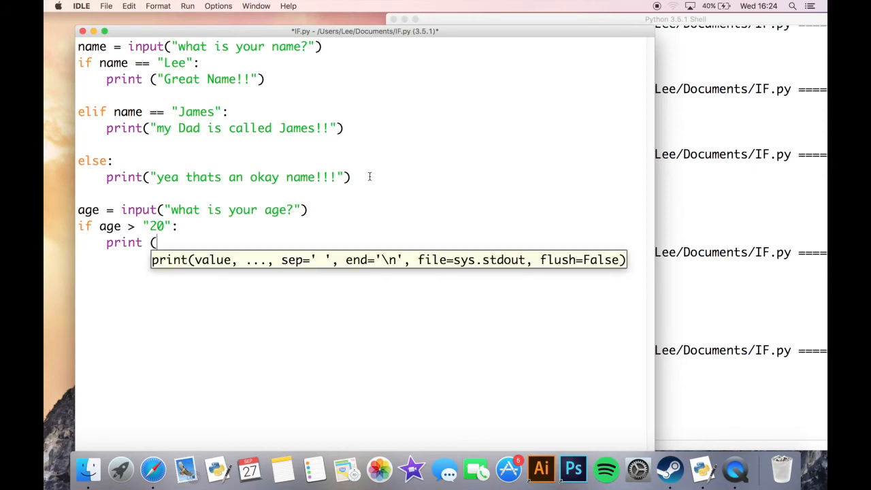
pyautogui.write('"not that ol')
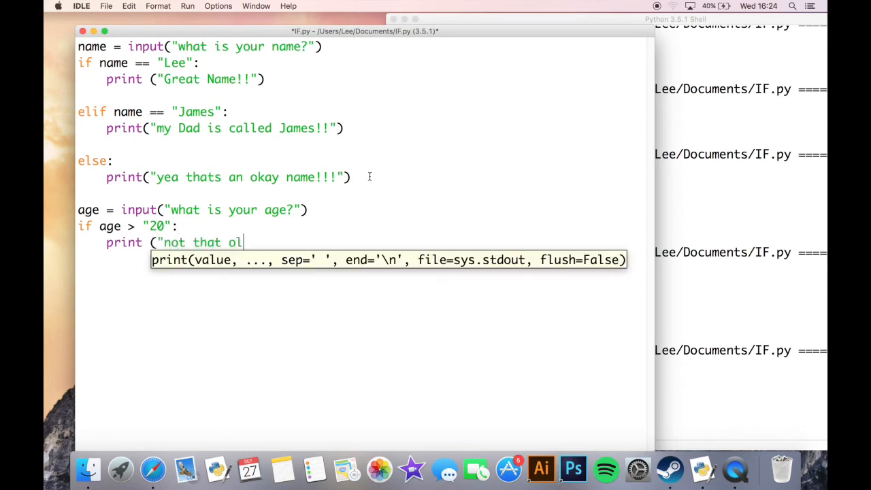
pyautogui.write('d yet!')
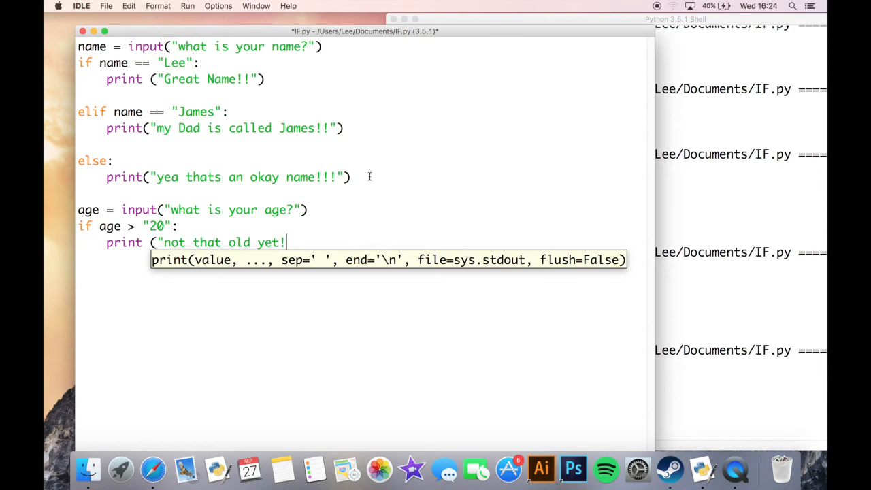
pyautogui.write('")')
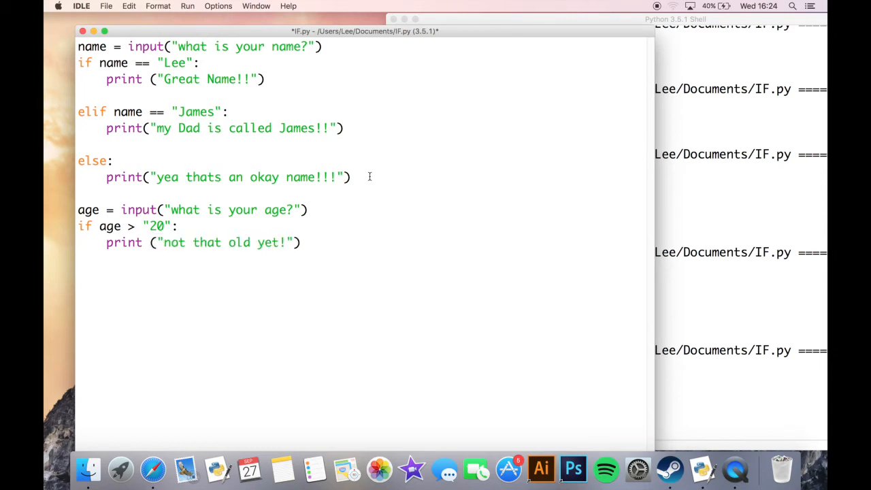
# Add an else: branch printing "you are still basically a baby!"
pyautogui.write('else:')
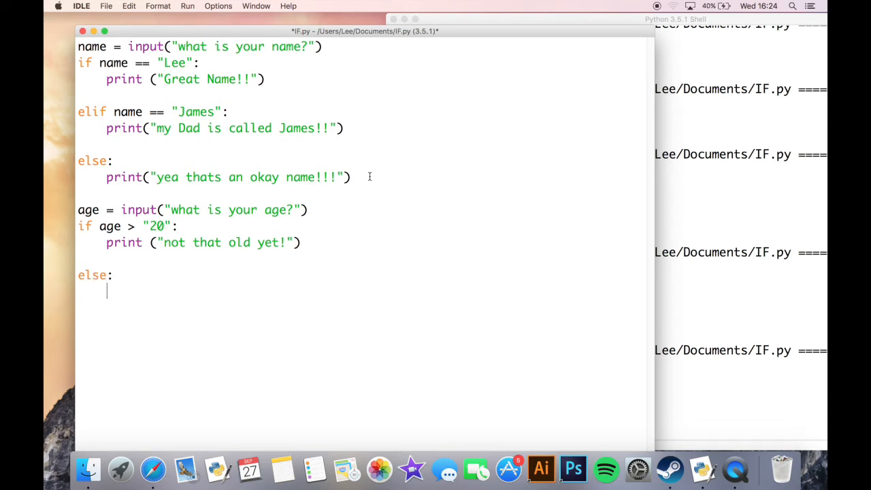
pyautogui.write('print')
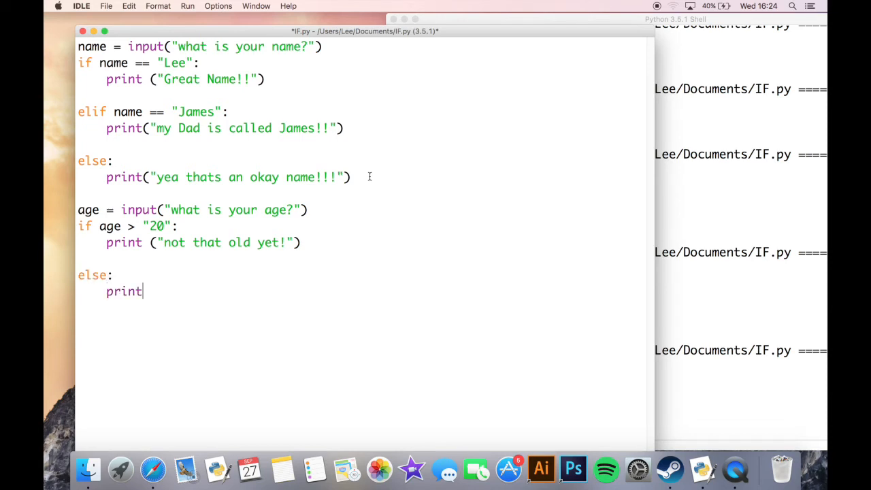
pyautogui.write('("')
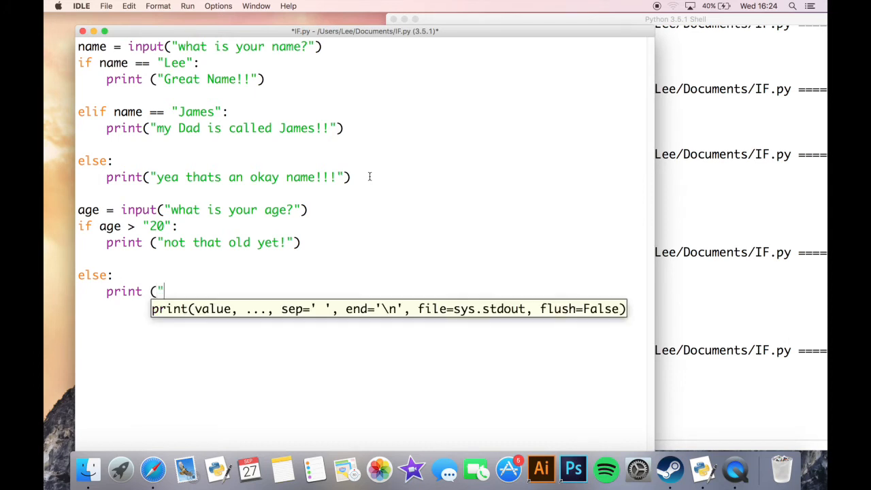
pyautogui.write('y')
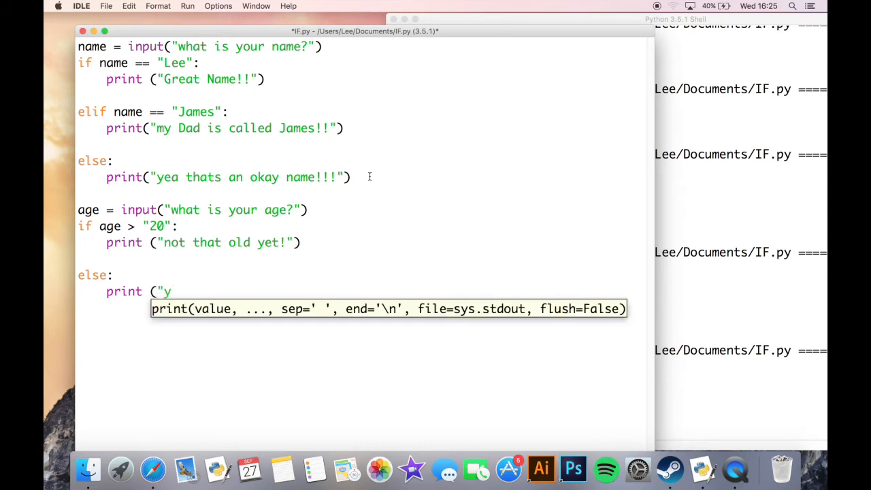
pyautogui.write('ou are still basicallty')
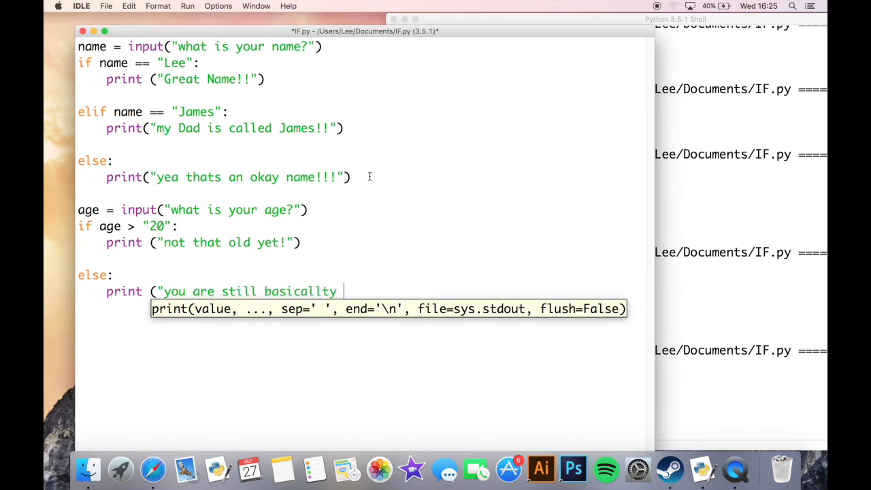
pyautogui.write('a')
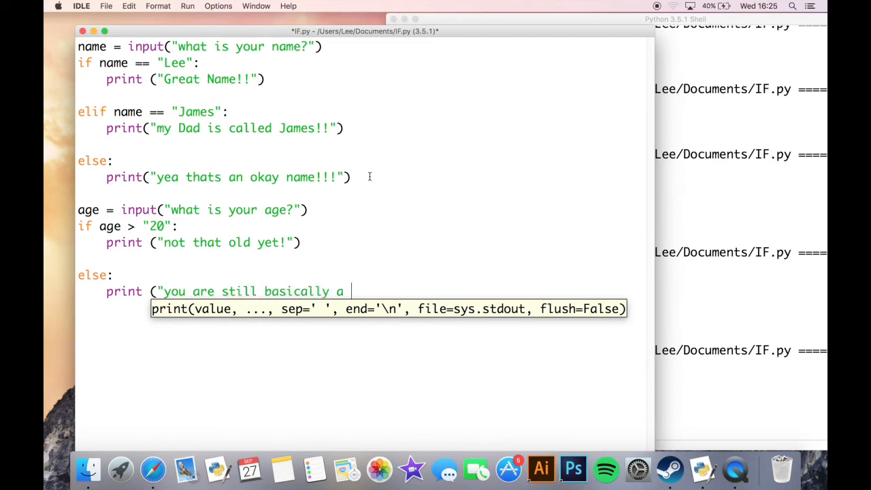
pyautogui.write('baby!"')
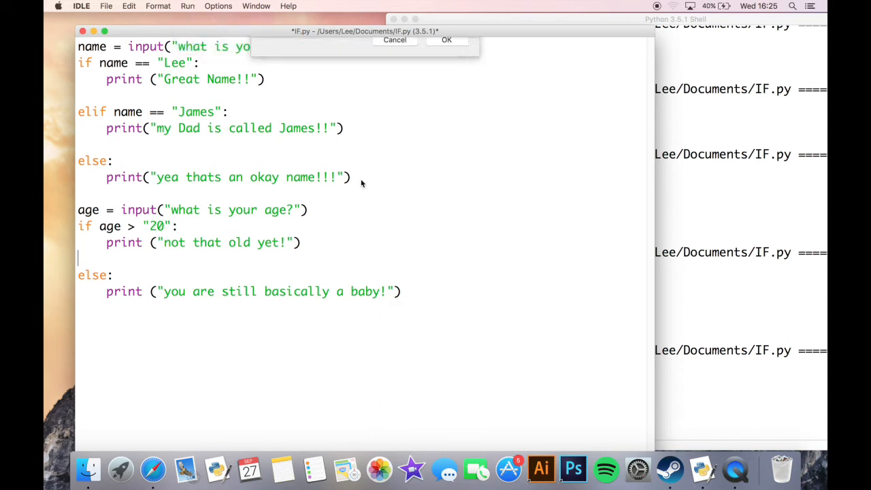
# Save and run IF.py, answering Lee for the name and 22 for the age
pyautogui.click(446, 39)
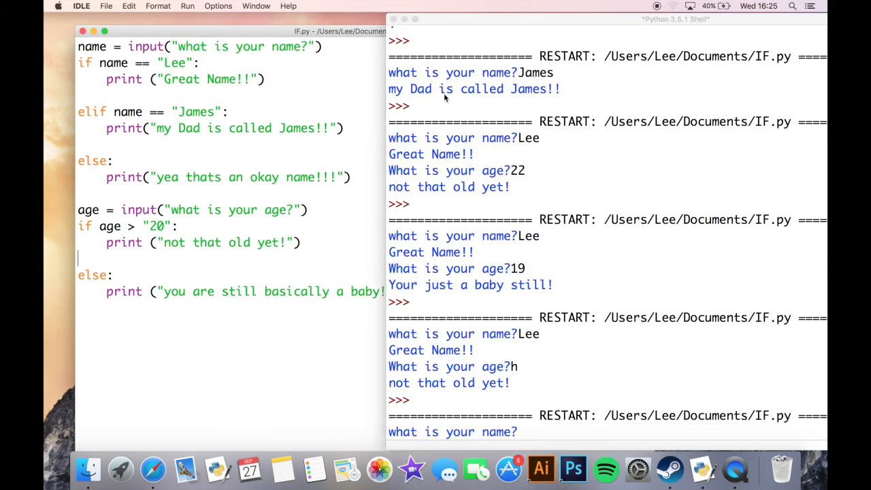
pyautogui.write('Lee')
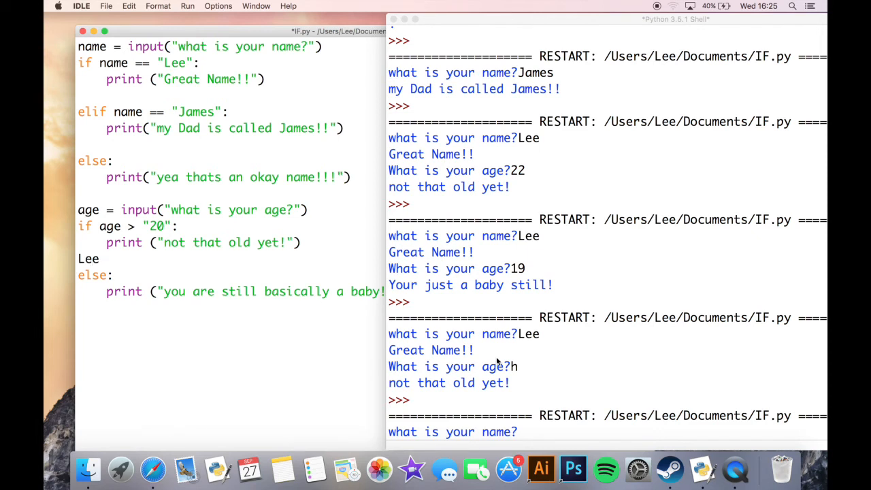
pyautogui.moveTo(523, 431)
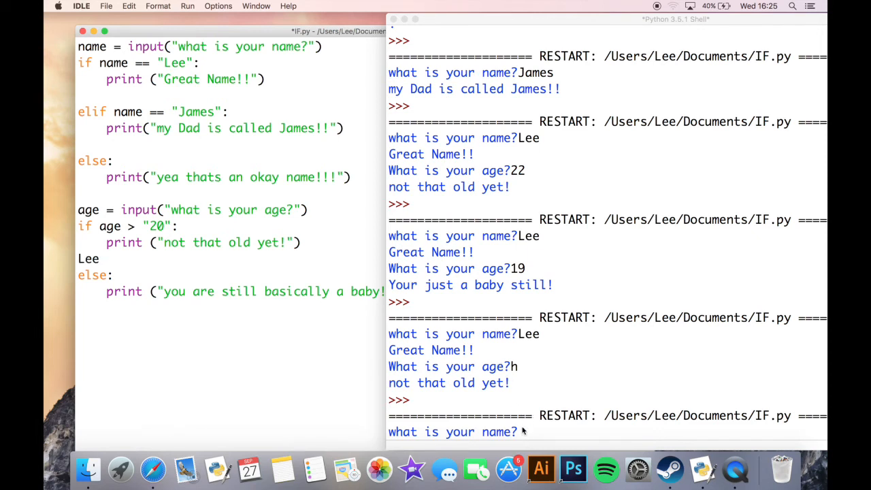
pyautogui.write('Lee')
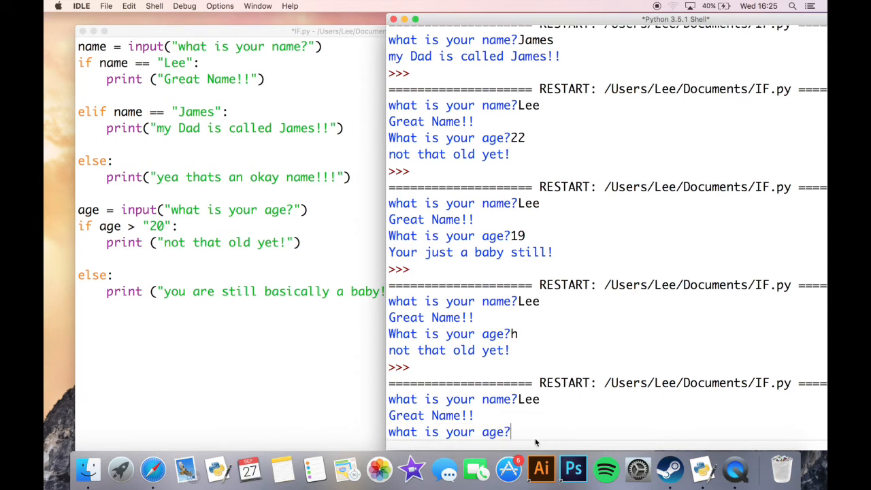
pyautogui.write('22')
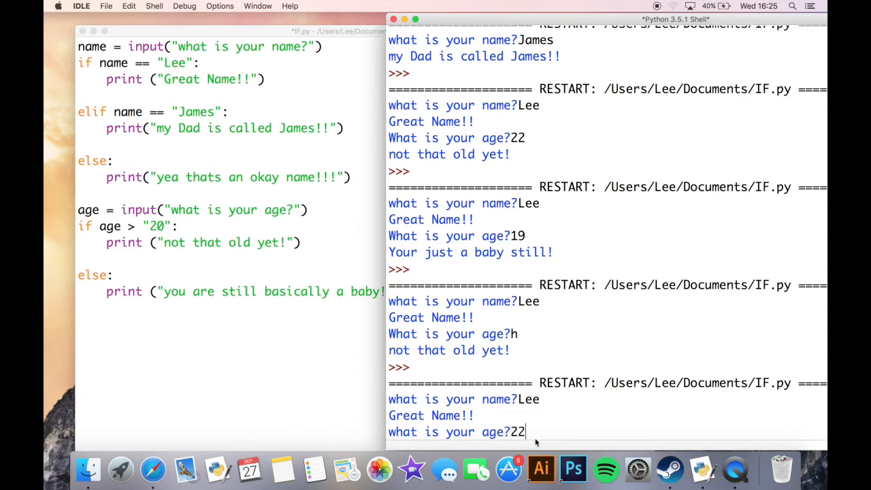
pyautogui.press('enter')
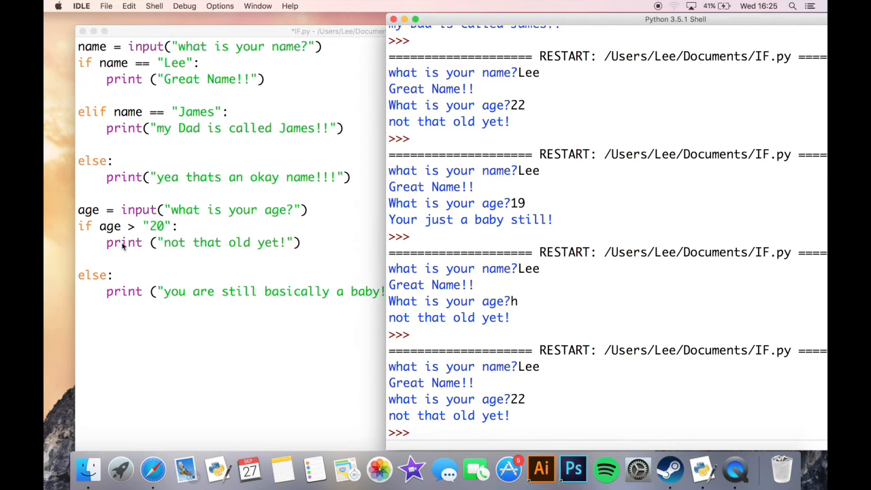
pyautogui.moveTo(307, 286)
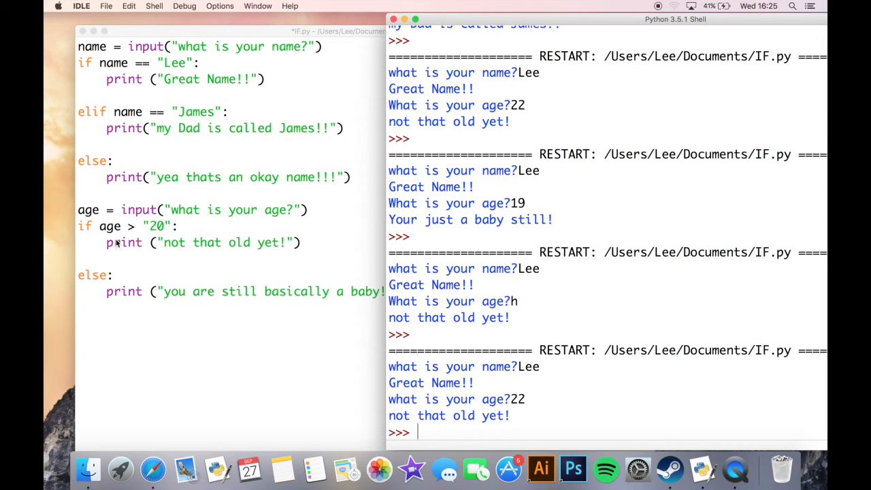
# Return to the editor, rerun the script and enter 19 at the age prompt
pyautogui.click(283, 149)
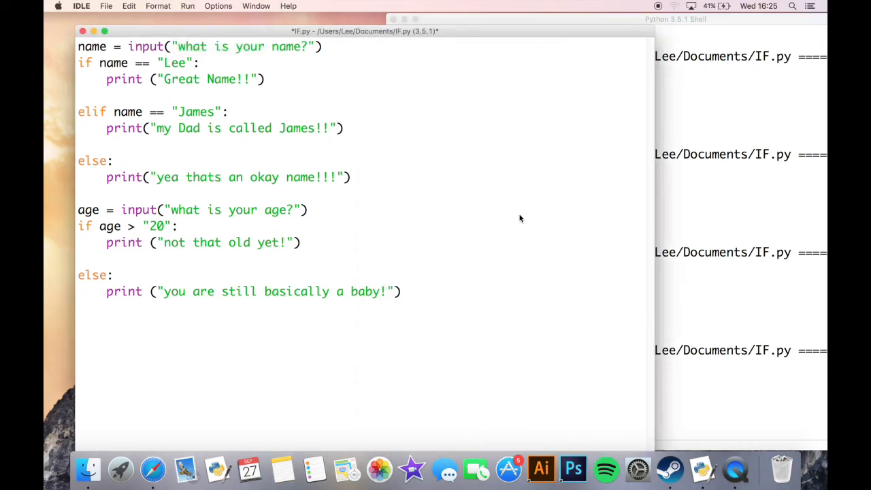
pyautogui.click(673, 19)
pyautogui.write('Lee')
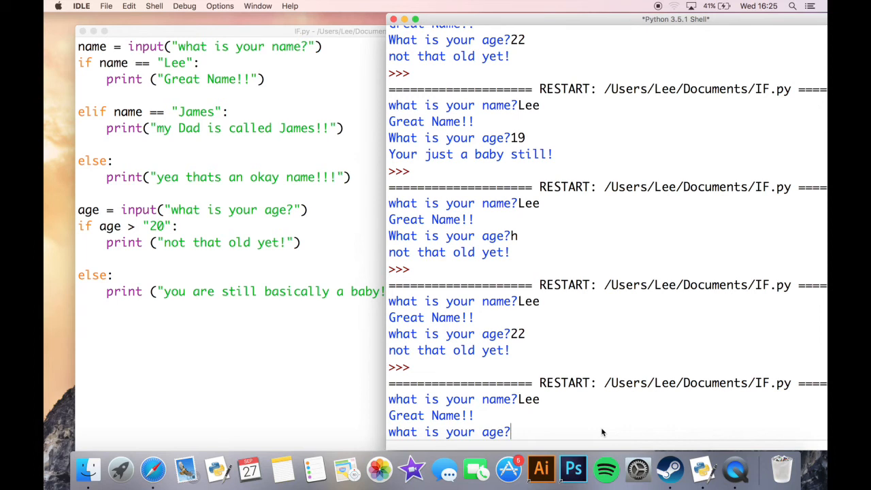
pyautogui.write('19')
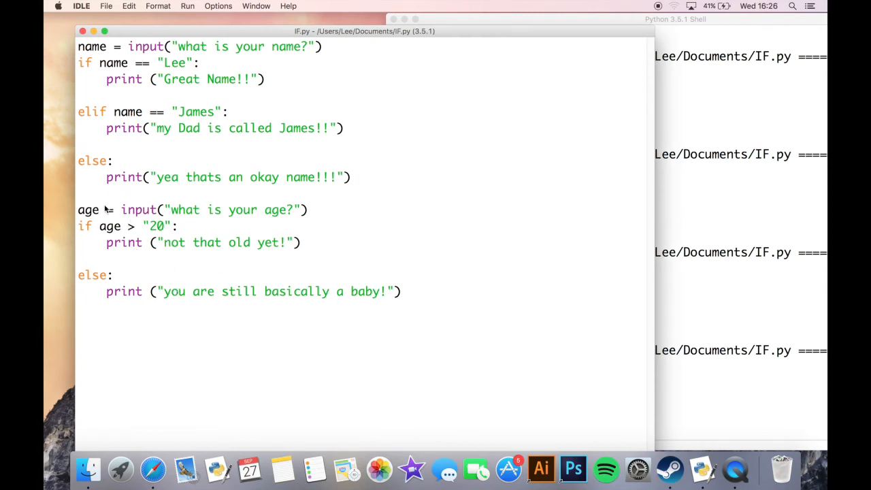
pyautogui.moveTo(266, 340)
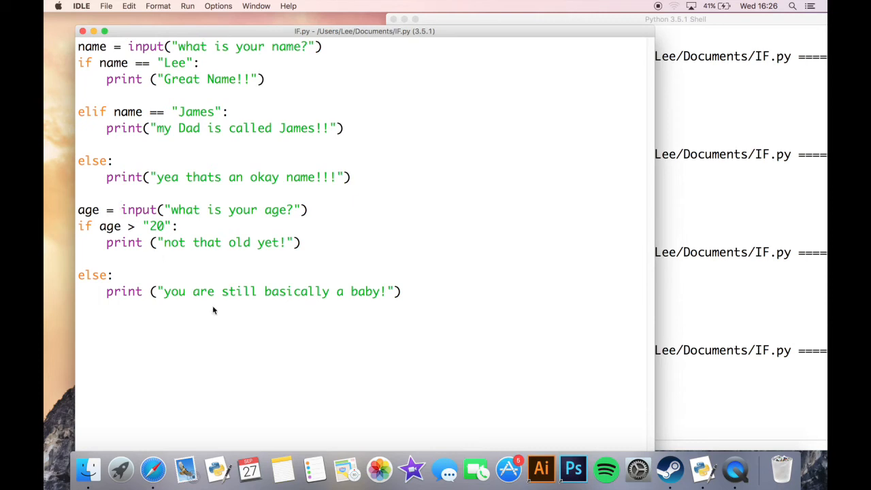
pyautogui.moveTo(218, 313)
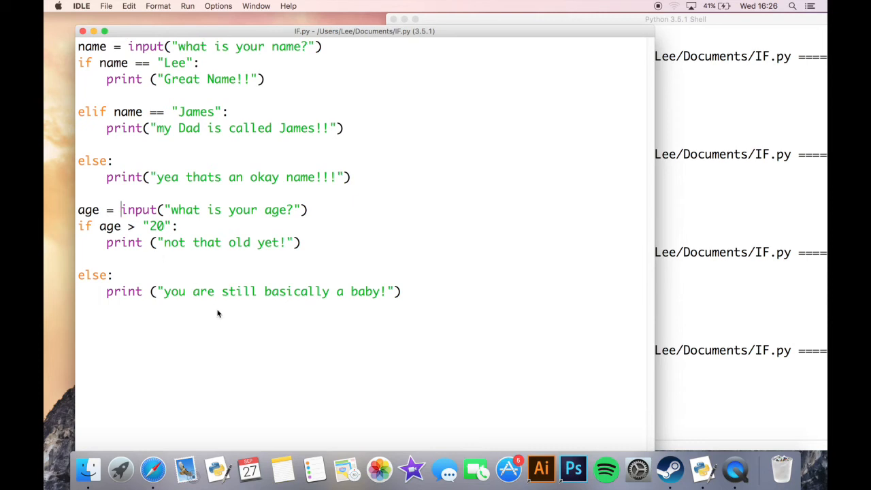
pyautogui.moveTo(184, 274)
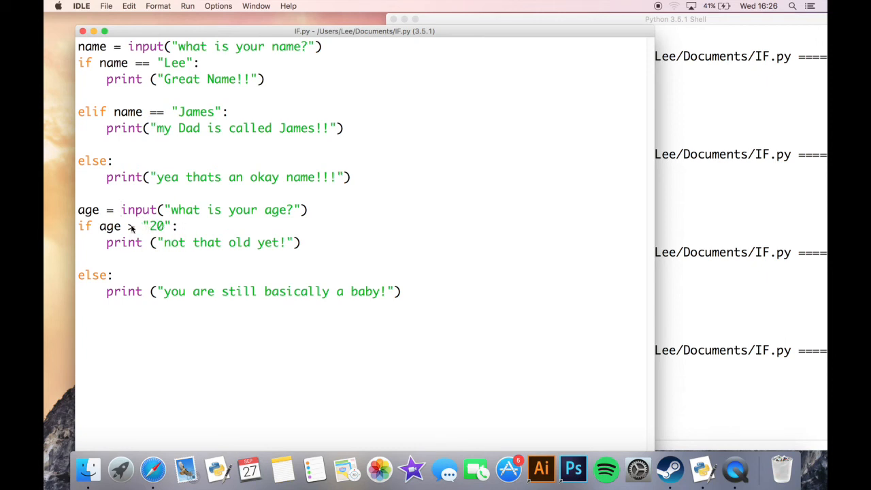
# Compare age > 20 as a number and wrap the age input in int()
pyautogui.click(119, 209)
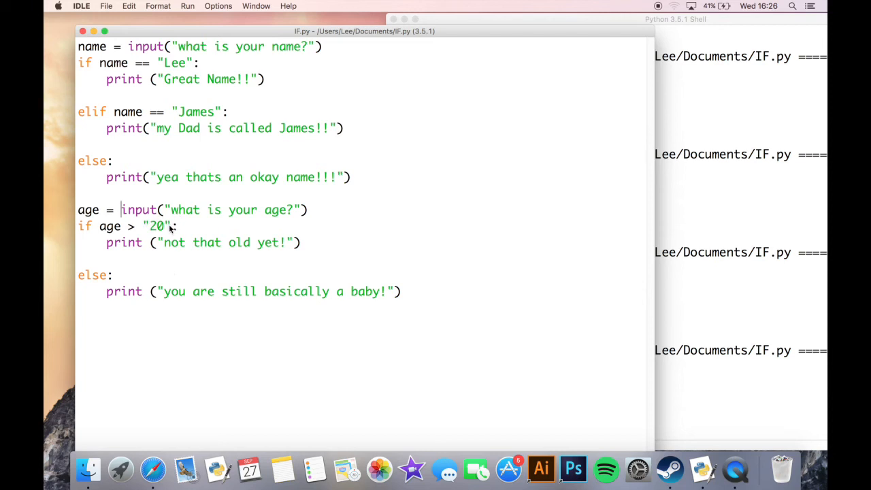
pyautogui.moveTo(166, 232)
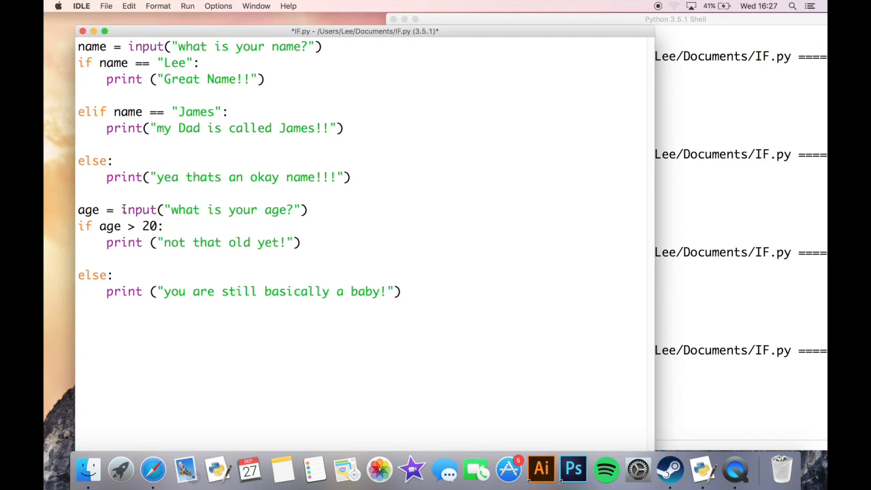
pyautogui.click(136, 209)
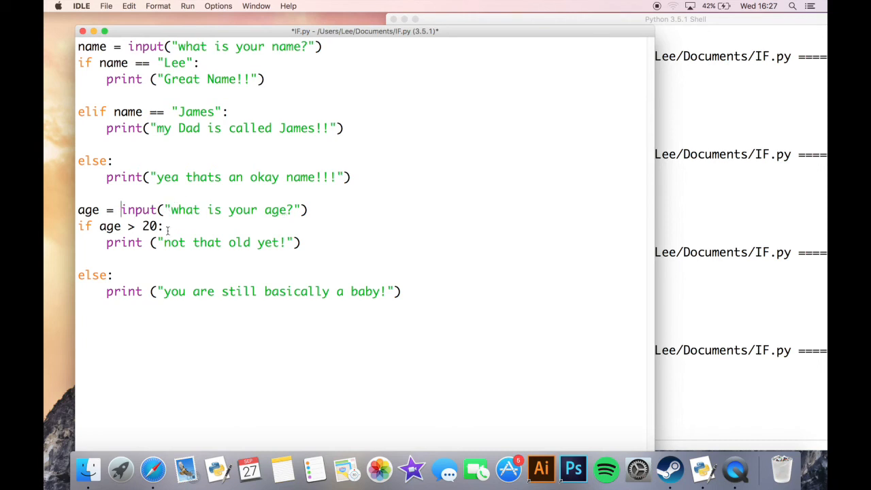
pyautogui.write('int(')
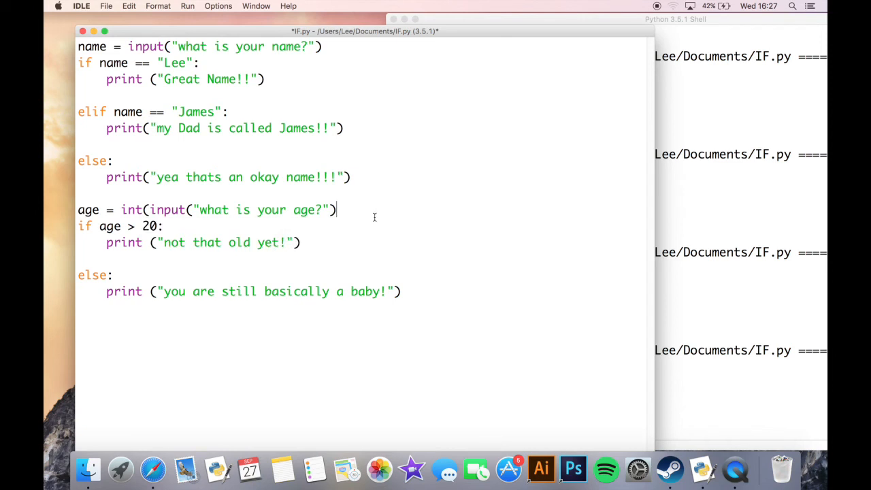
pyautogui.write(')')
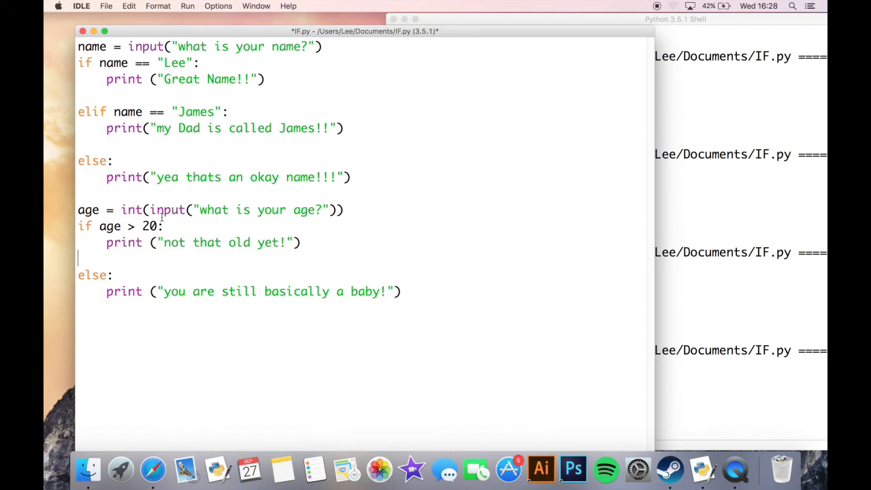
pyautogui.moveTo(134, 255)
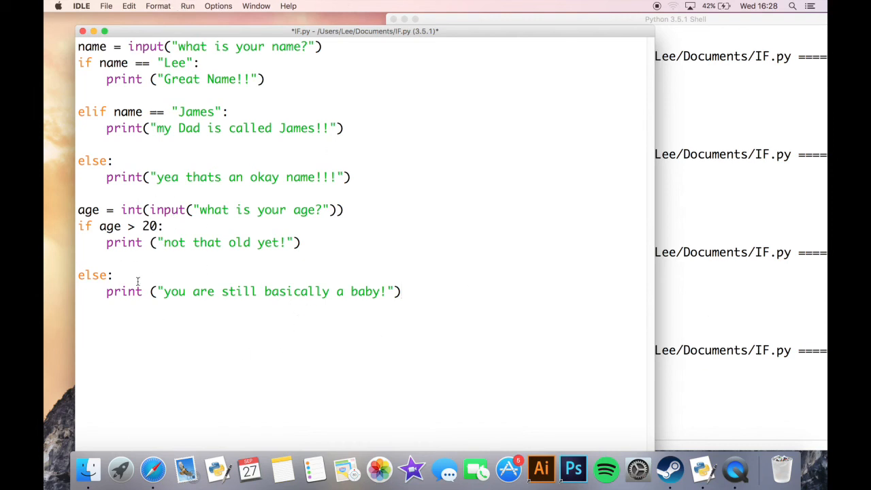
# Save and run IF.py, entering Lee and sdsd to trigger the int() ValueError
pyautogui.click(188, 6)
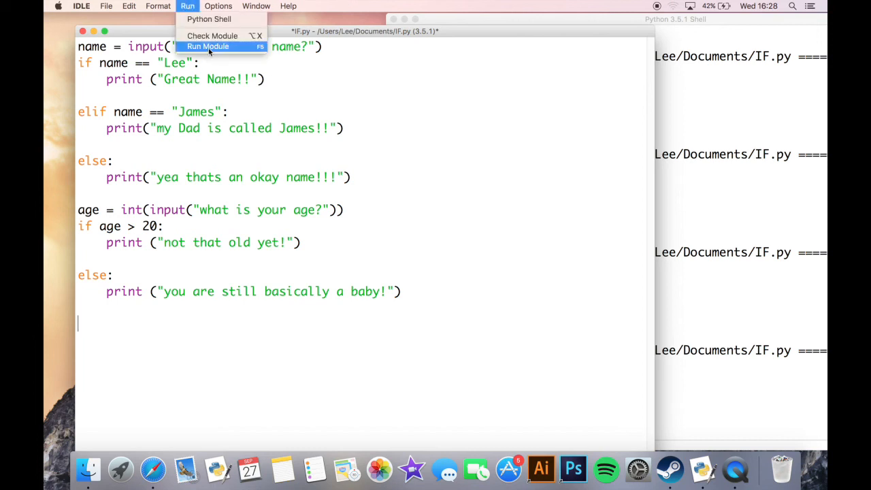
pyautogui.click(207, 46)
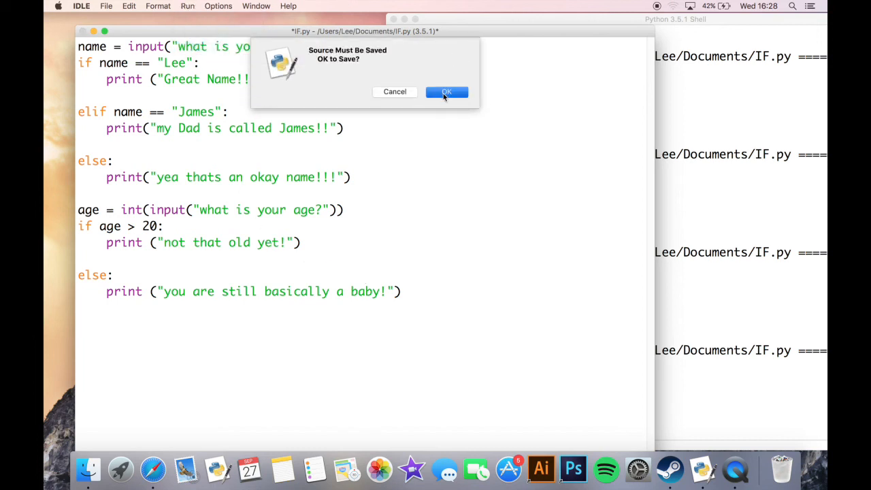
pyautogui.click(446, 93)
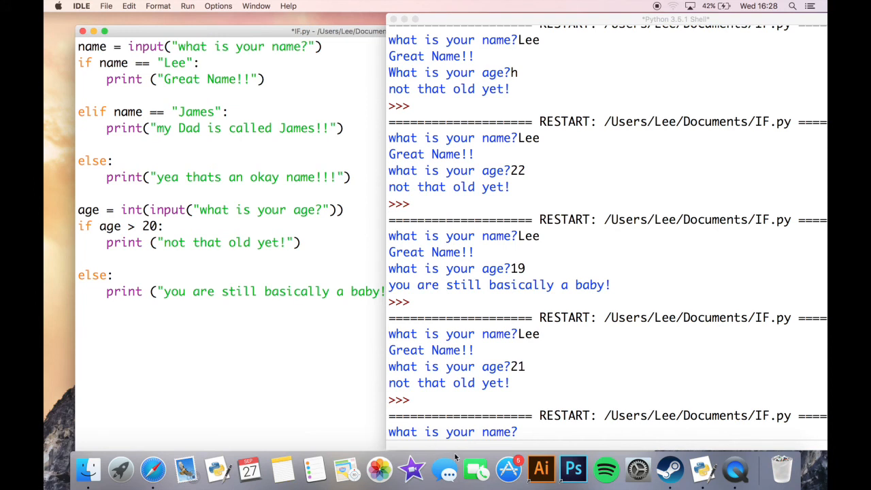
pyautogui.write('Lee')
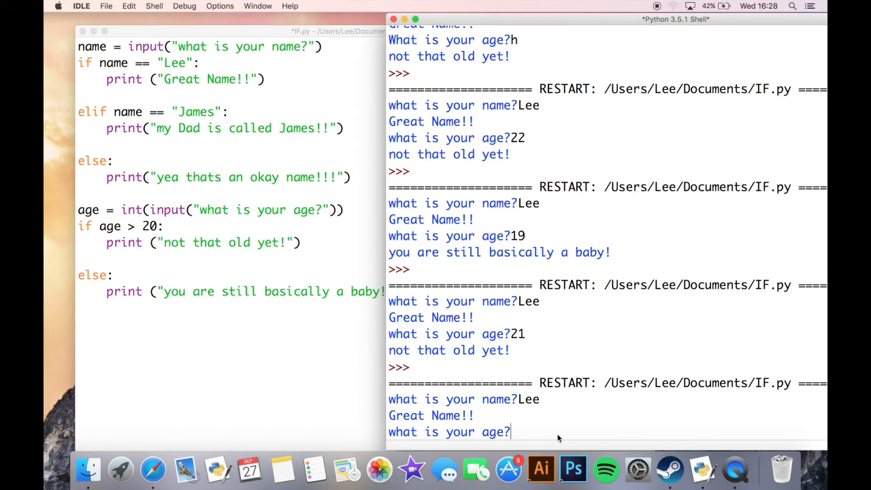
pyautogui.write('sdsd')
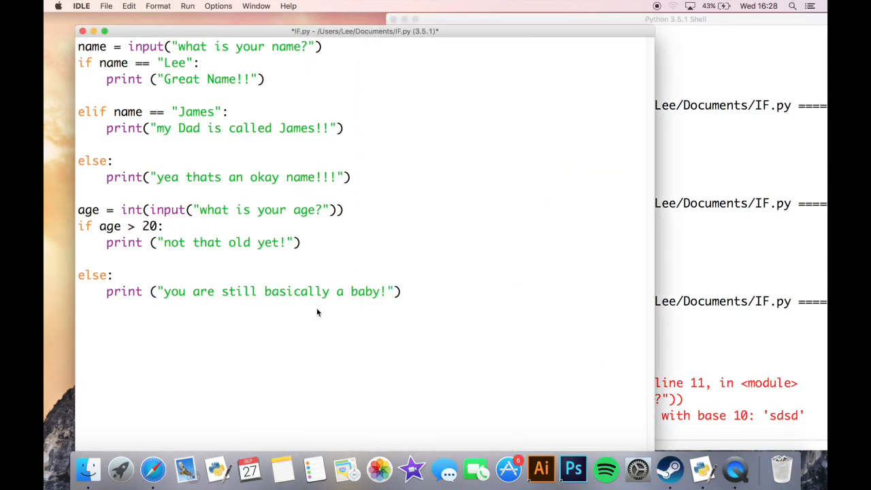
# Rerun IF.py with Lee and age 22, printing 'not that old yet!'
pyautogui.click(188, 5)
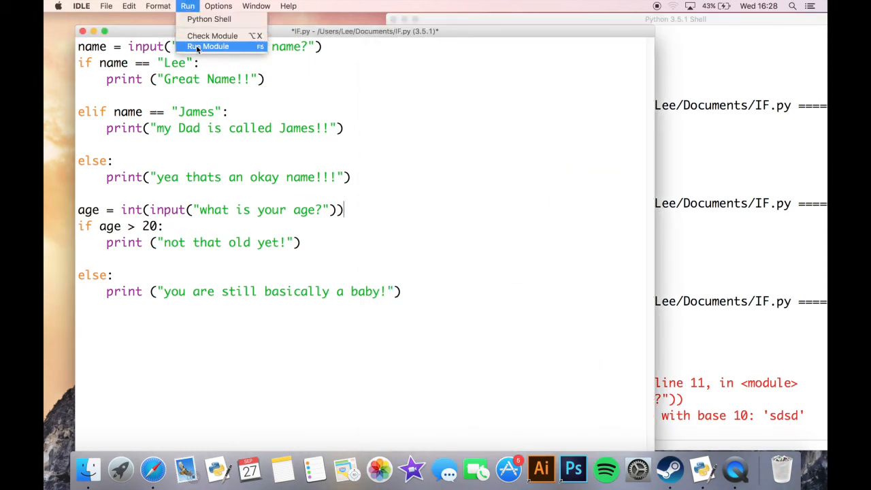
pyautogui.click(209, 46)
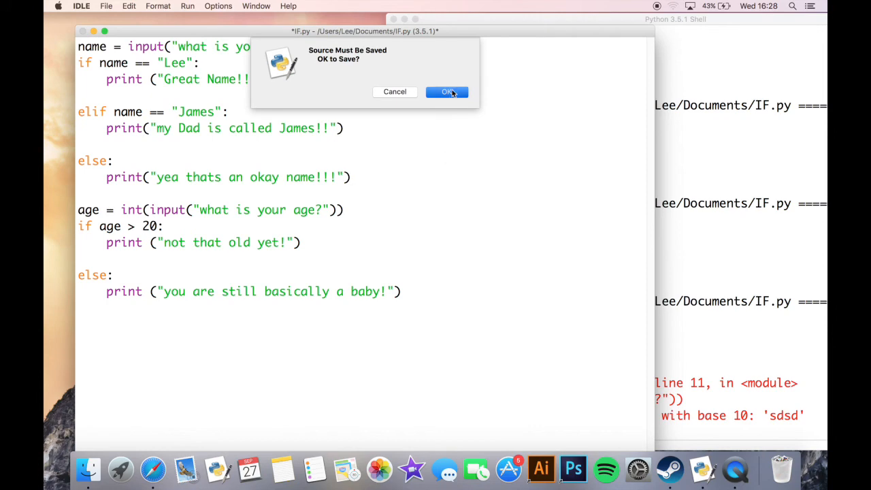
pyautogui.click(446, 93)
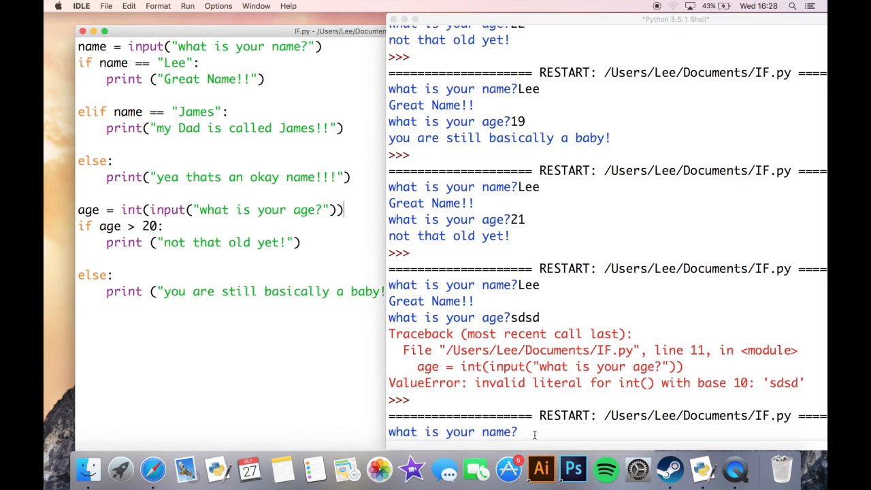
pyautogui.write('Lee')
pyautogui.write('22')
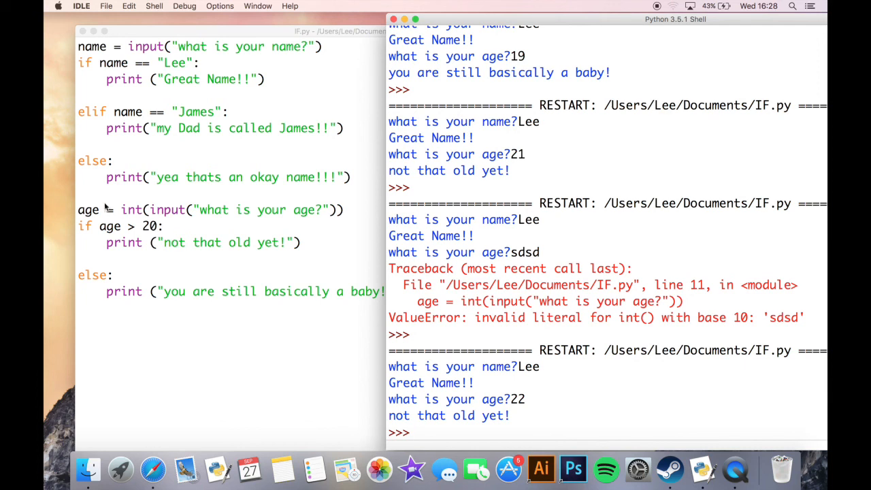
pyautogui.moveTo(248, 169)
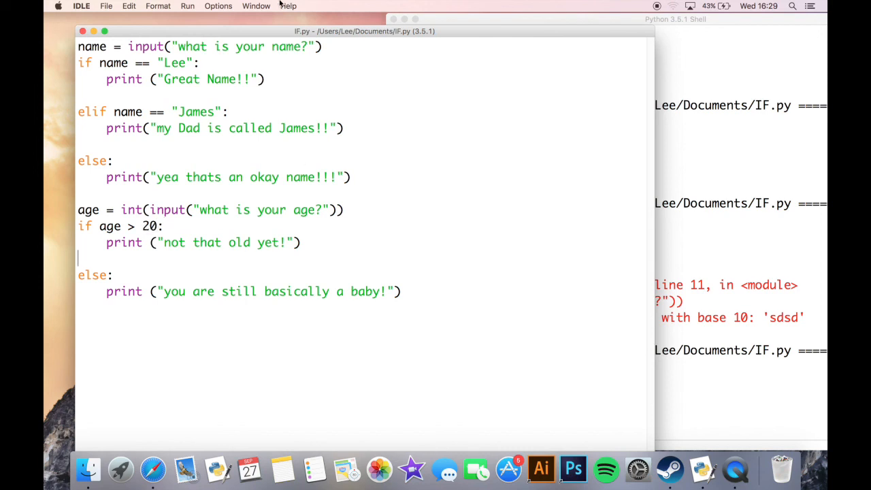
# Run IF.py again and enter age 19 to test the else branch
pyautogui.click(188, 5)
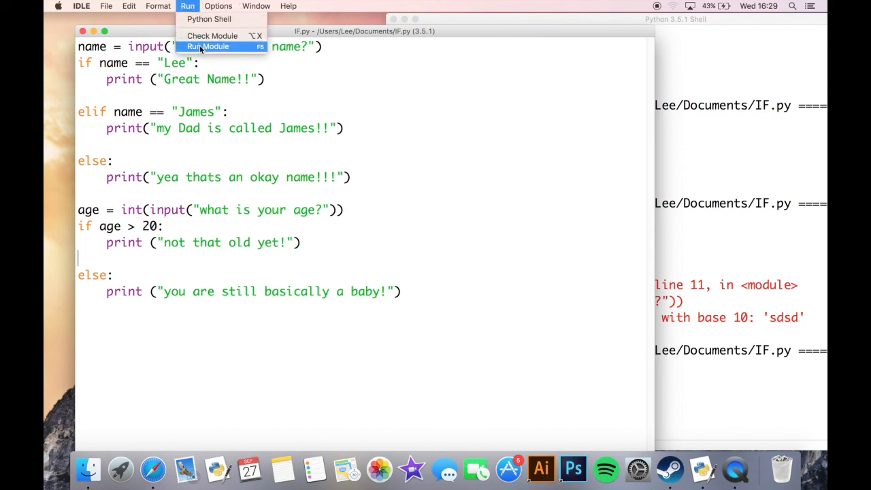
pyautogui.click(207, 47)
pyautogui.write('Lee')
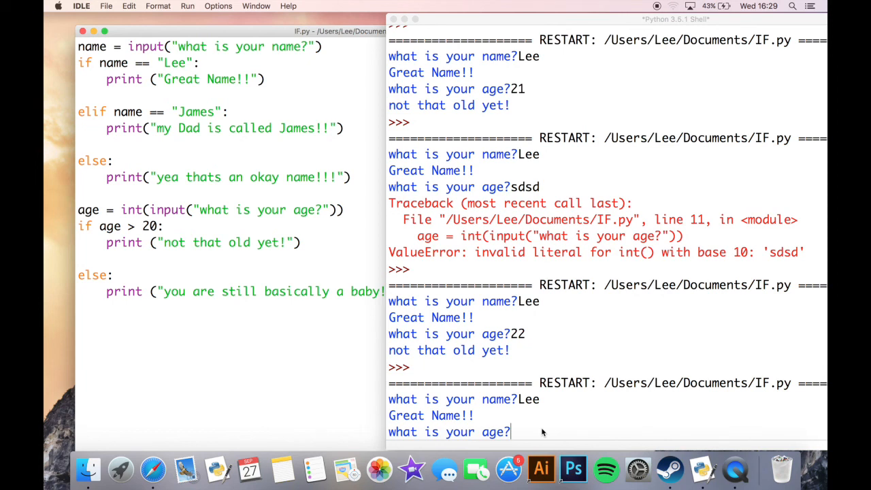
pyautogui.write('19')
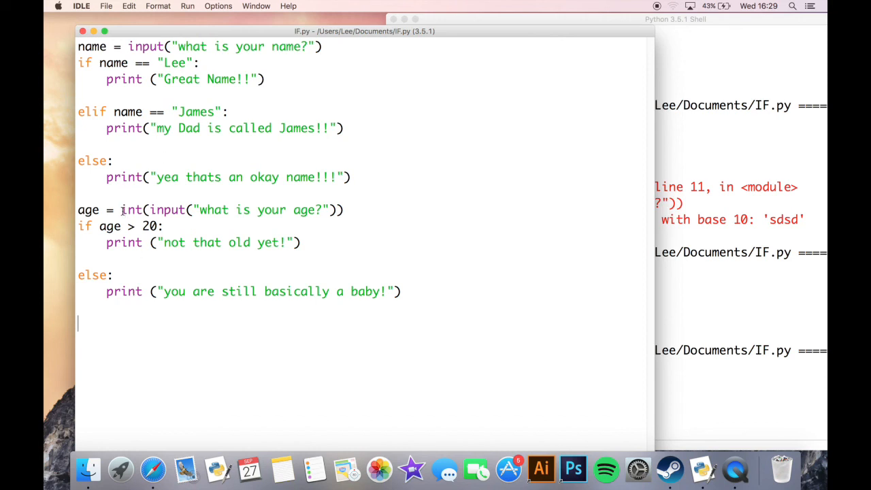
pyautogui.moveTo(416, 316)
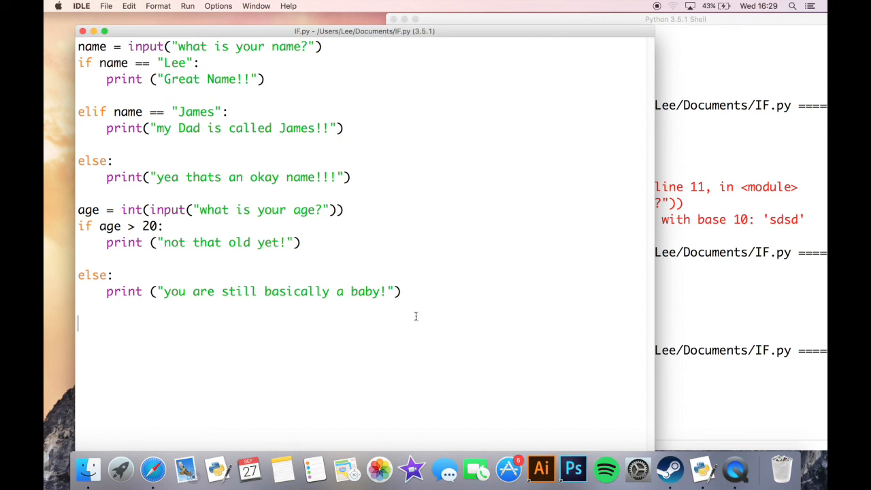